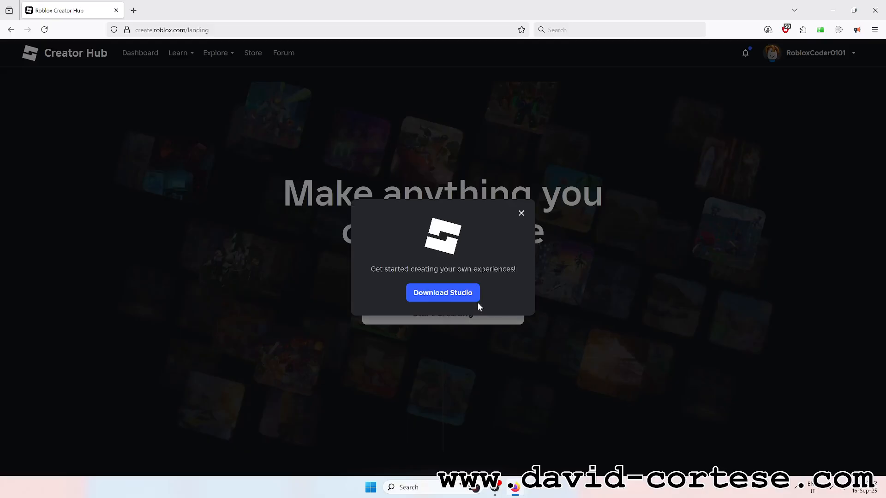
- Download Roblox Studio from the Creator Hub popup and launch it
left_click(443, 293)
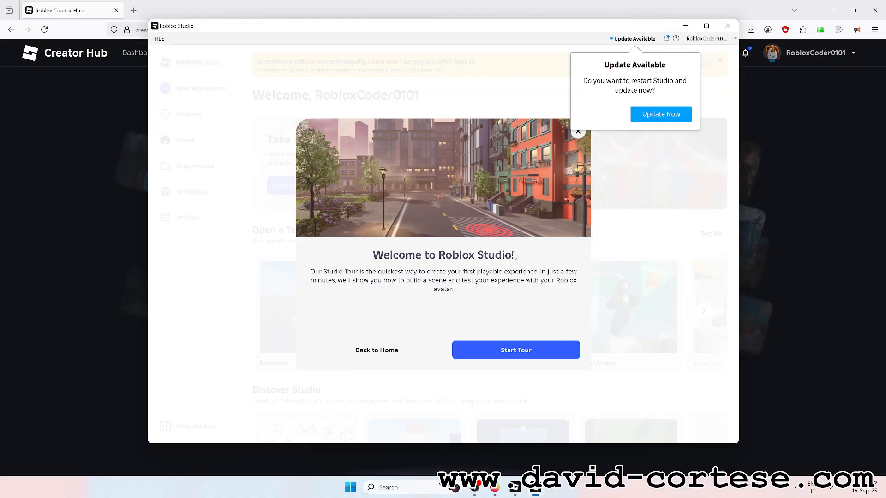
mouse_move(677, 114)
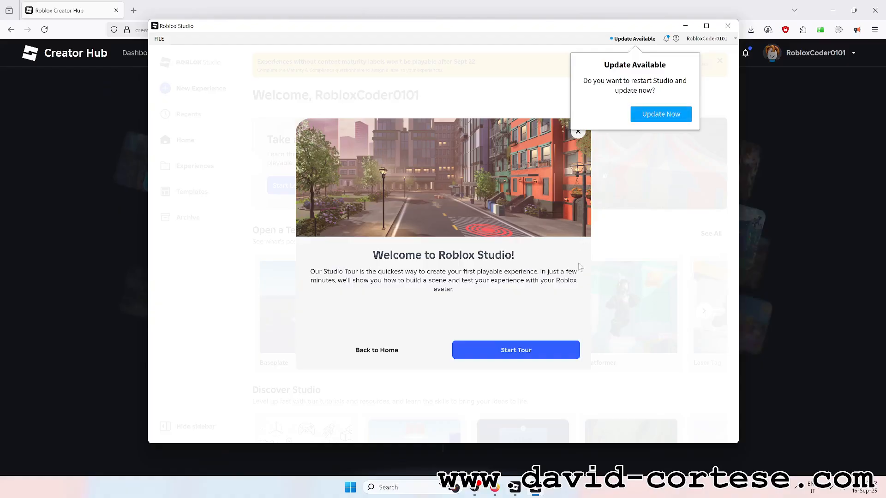
mouse_move(581, 275)
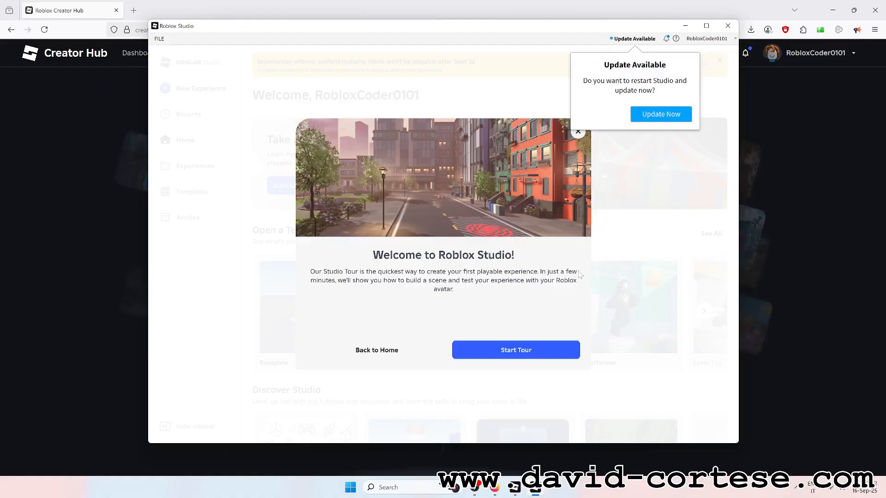
mouse_move(699, 110)
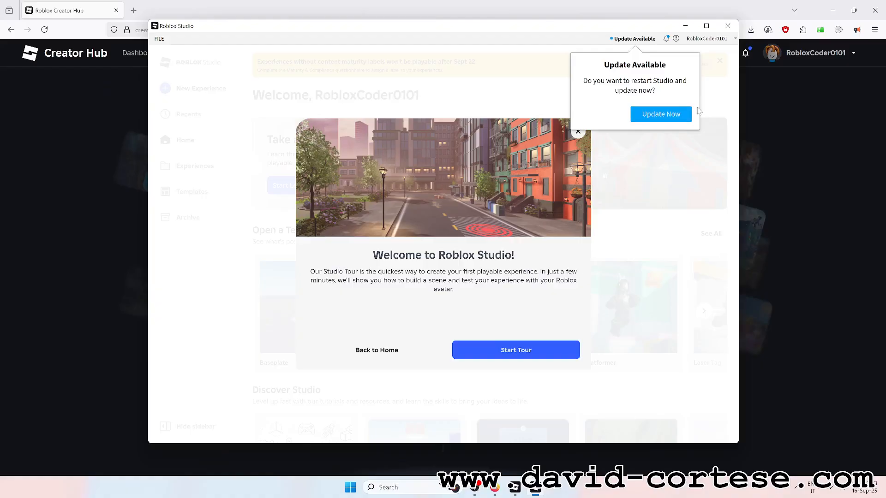
mouse_move(613, 112)
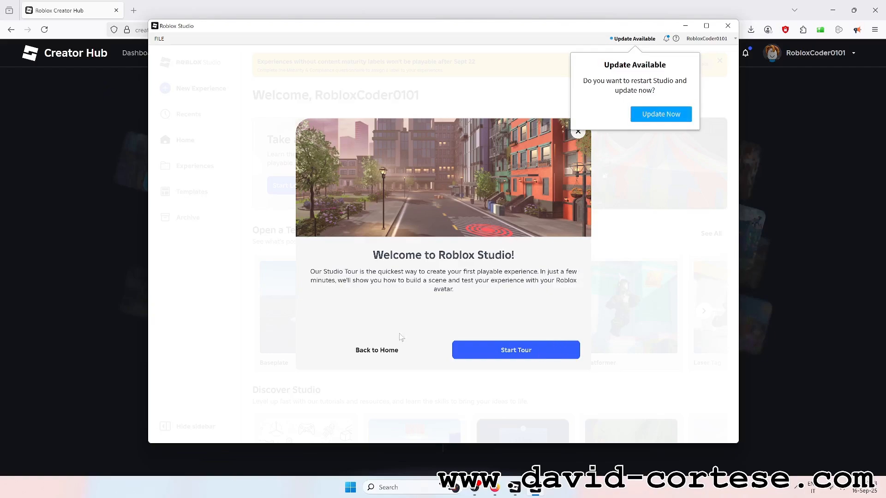
mouse_move(575, 296)
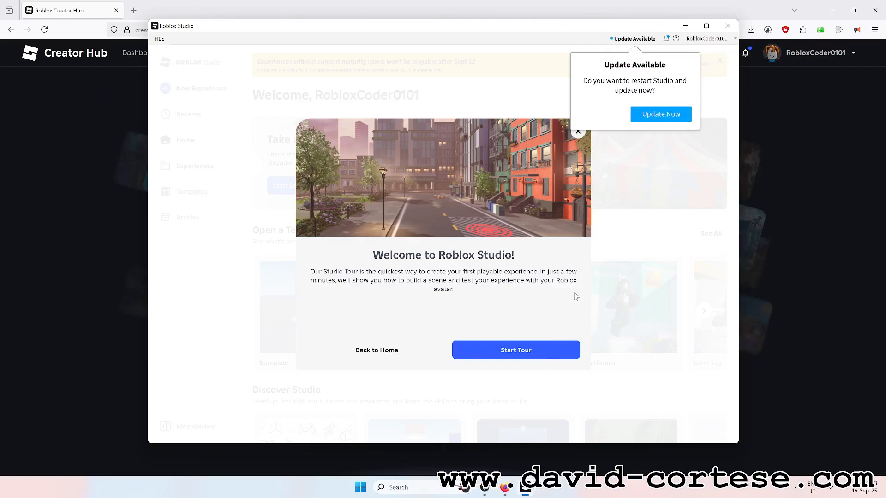
mouse_move(636, 104)
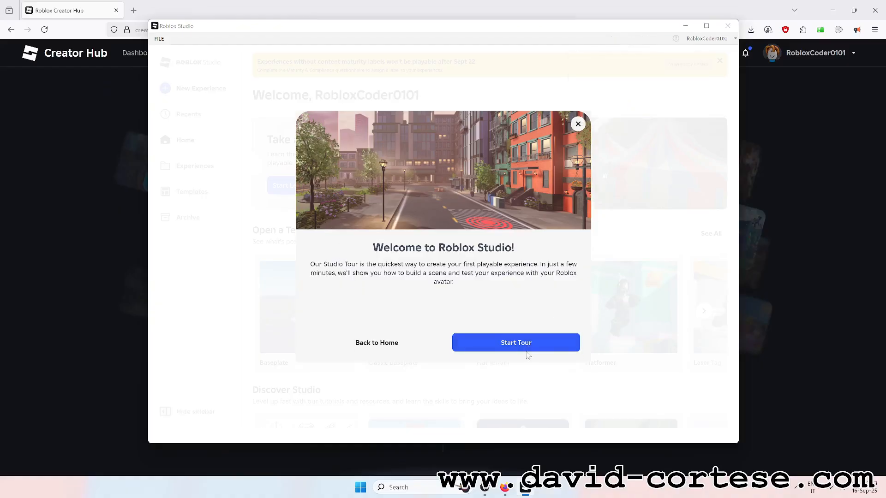
- Start the Studio tour, finish both introduction pages, and fly the camera with W
left_click(516, 342)
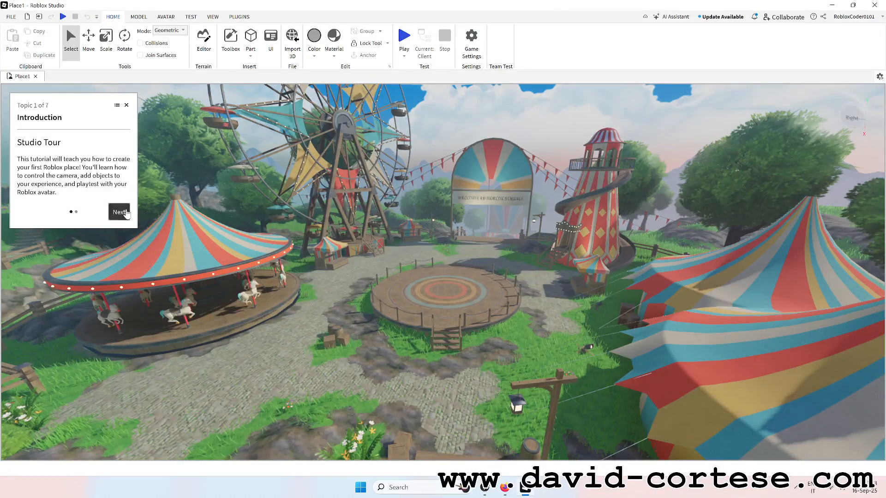
mouse_move(413, 494)
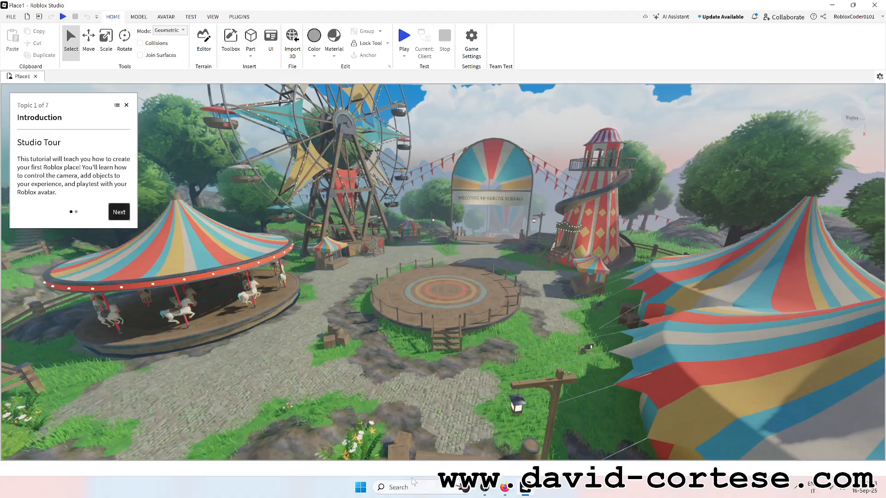
mouse_move(413, 487)
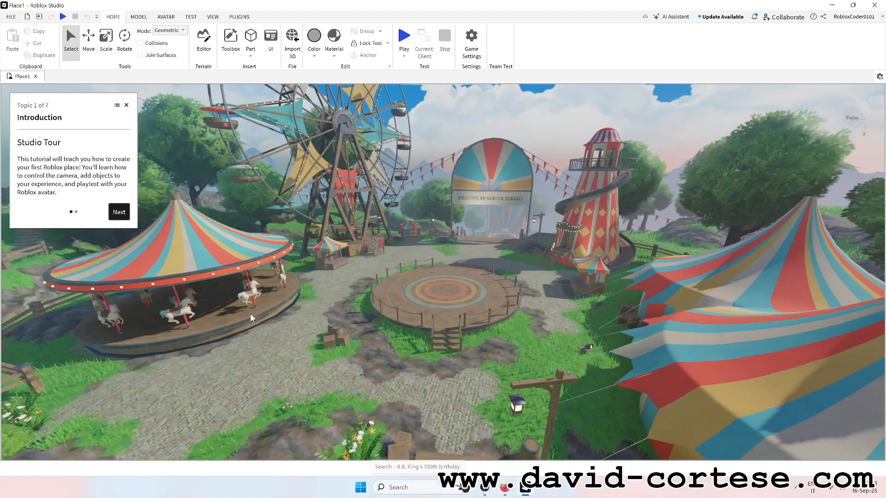
left_click(119, 212)
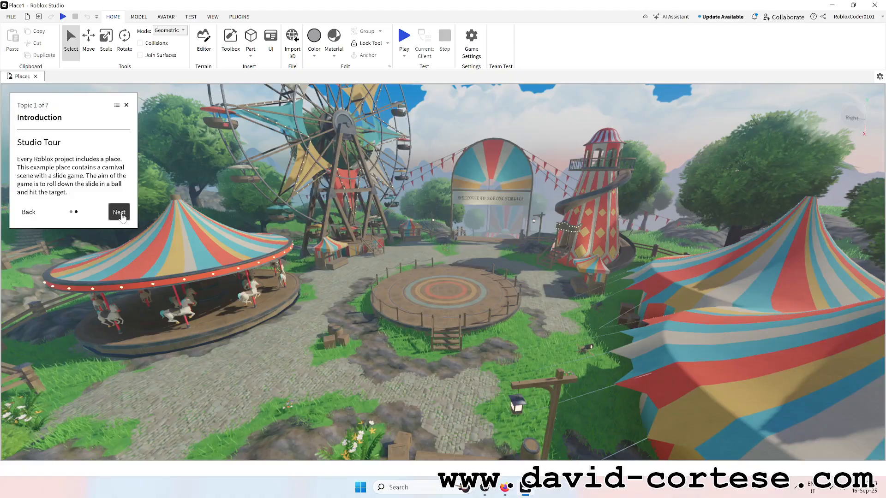
left_click(120, 212)
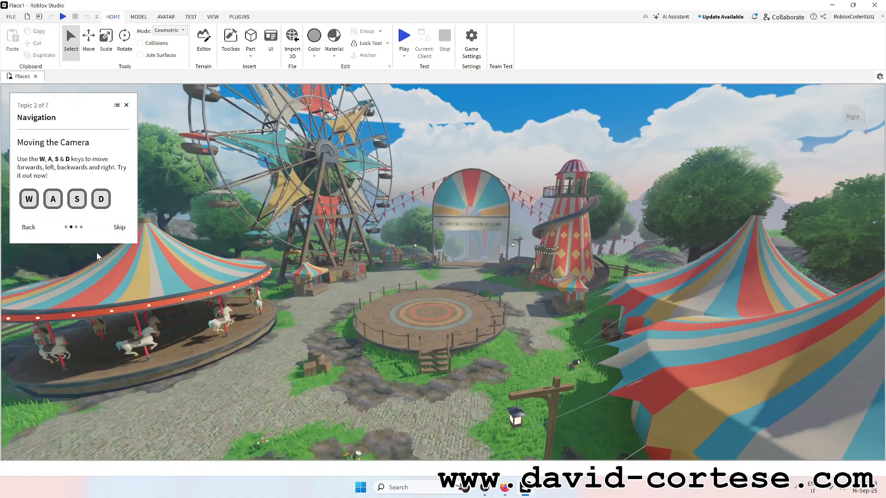
key("w")
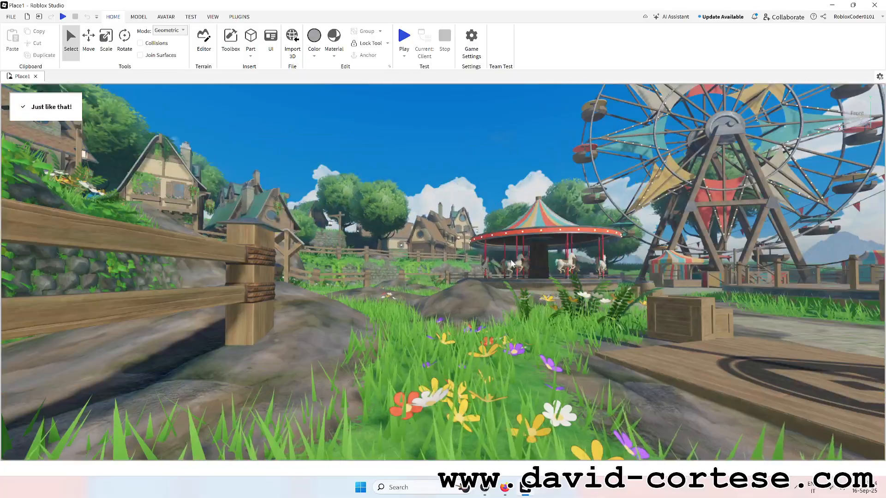
- Search the Toolbox for 'ball' and insert the Ball model into the carnival
left_click(231, 38)
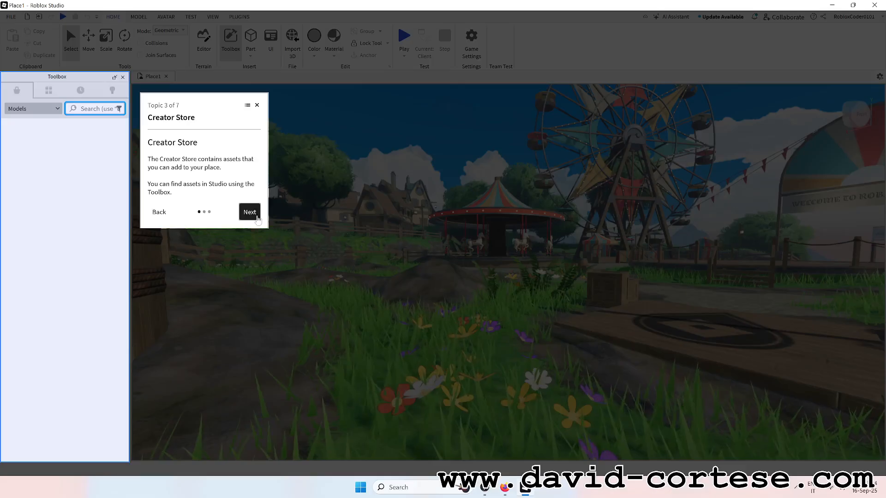
left_click(249, 212)
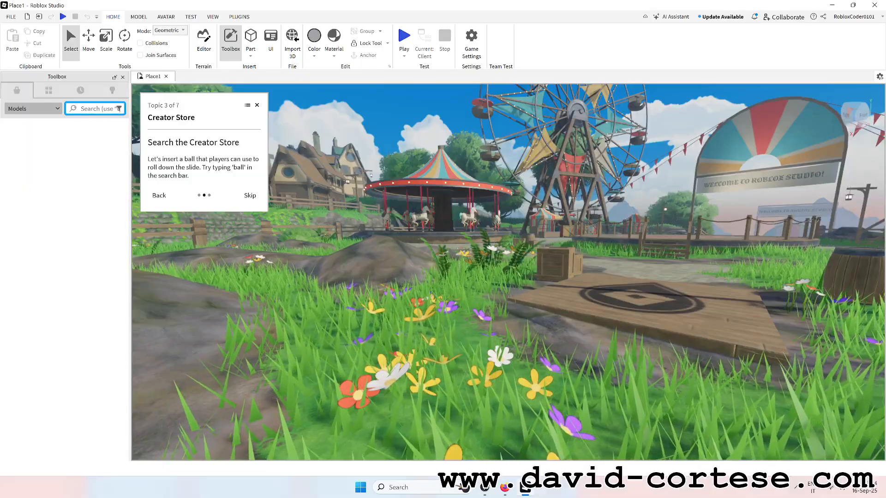
type("ball")
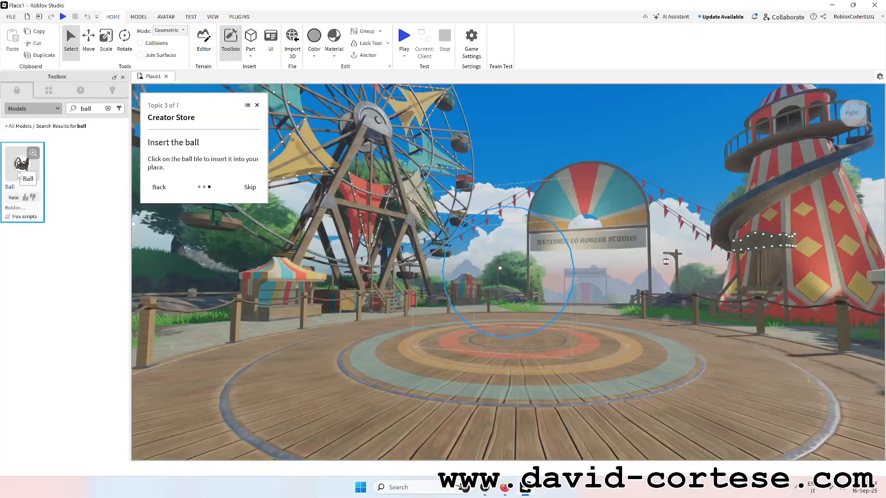
left_click(22, 164)
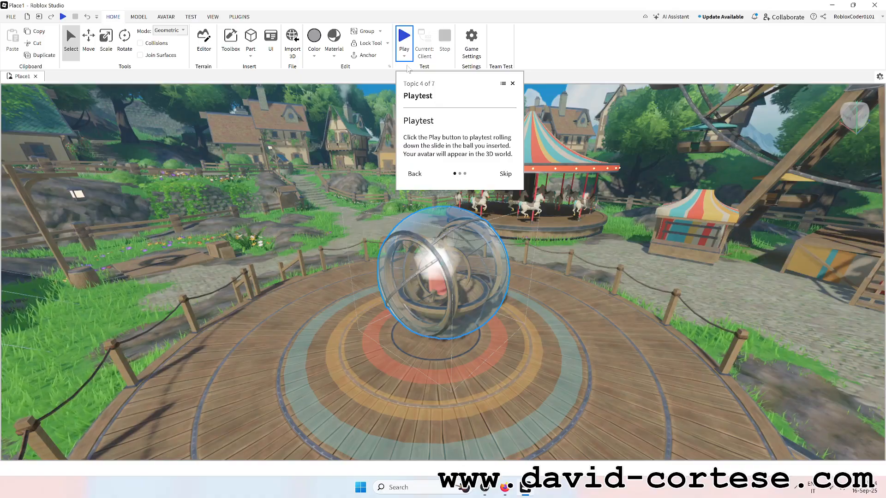
- Start a playtest and dismiss the Client/Server Toggle tip
left_click(404, 36)
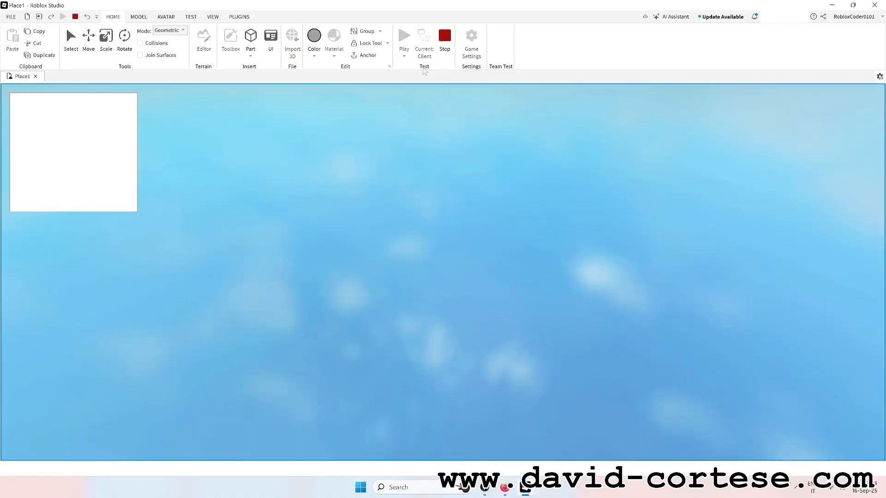
left_click(403, 36)
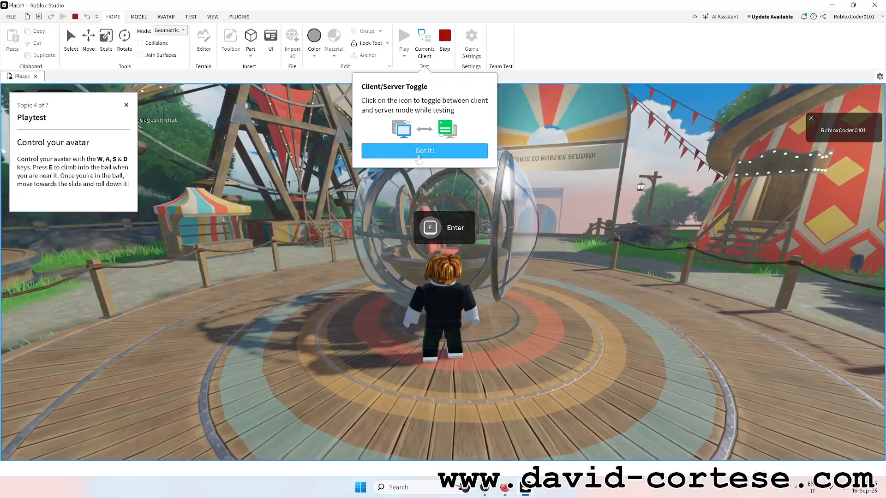
left_click(425, 150)
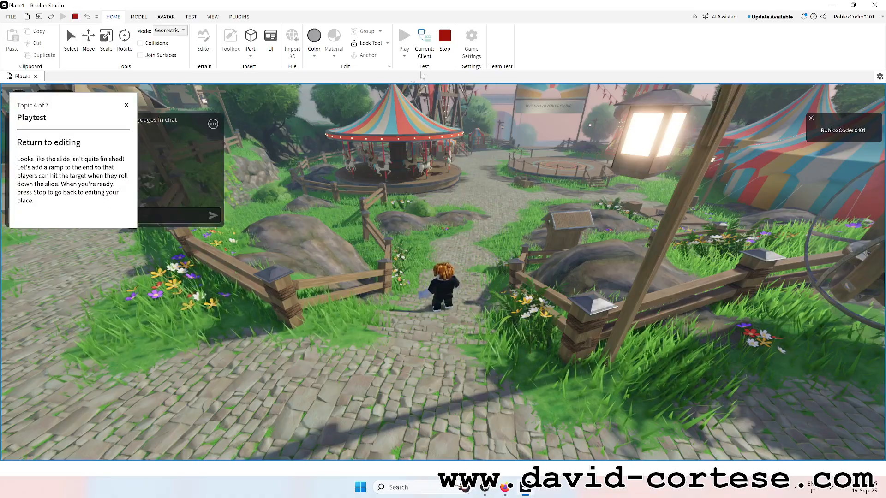
- Stop the playtest and insert a Wedge part from the Part dropdown
left_click(445, 36)
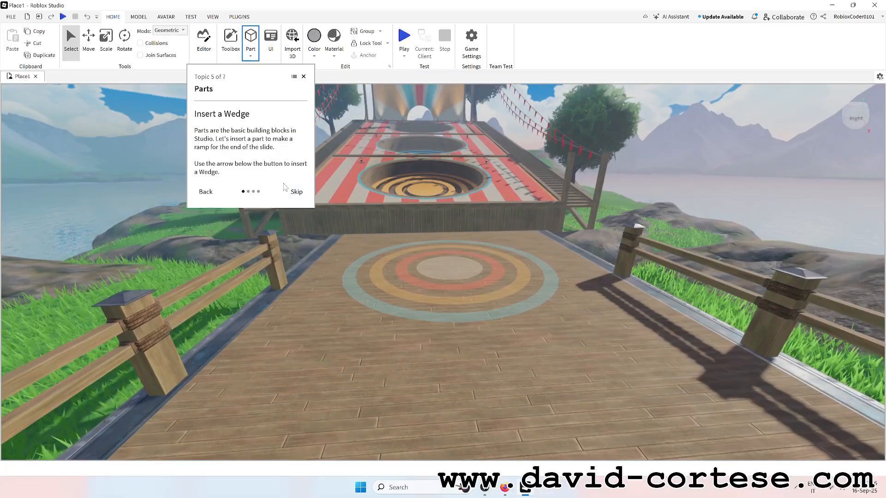
mouse_move(258, 178)
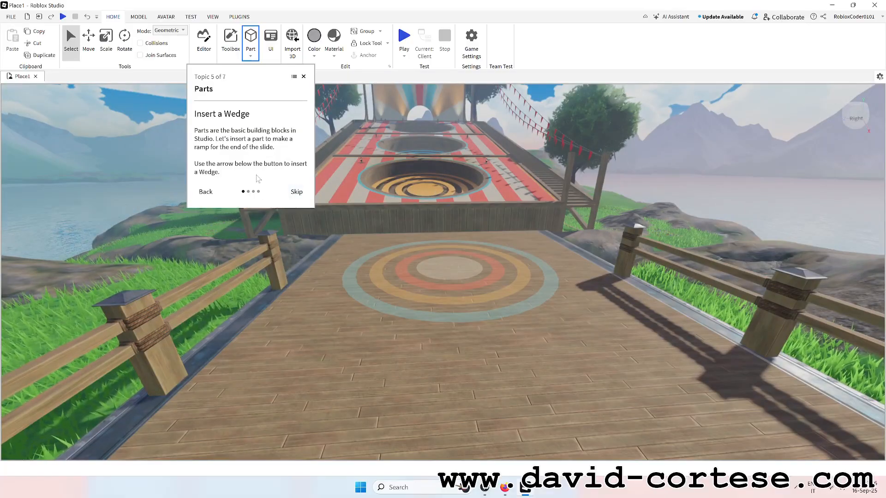
mouse_move(267, 166)
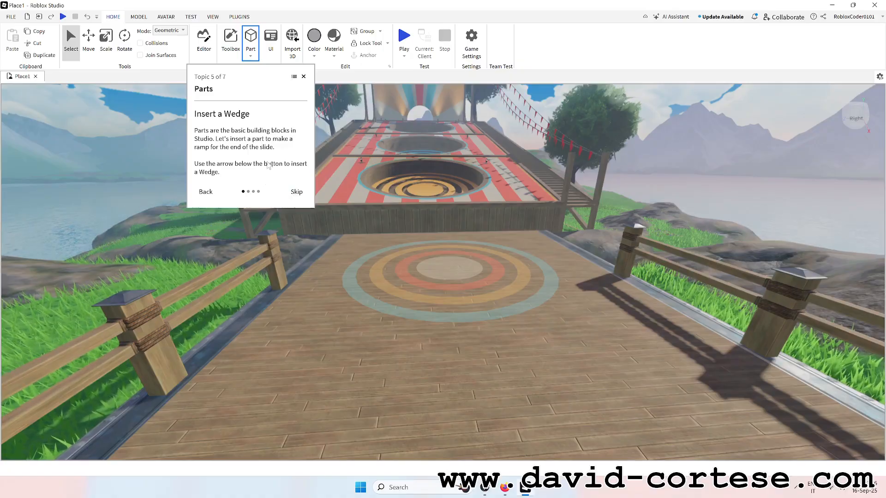
left_click(250, 57)
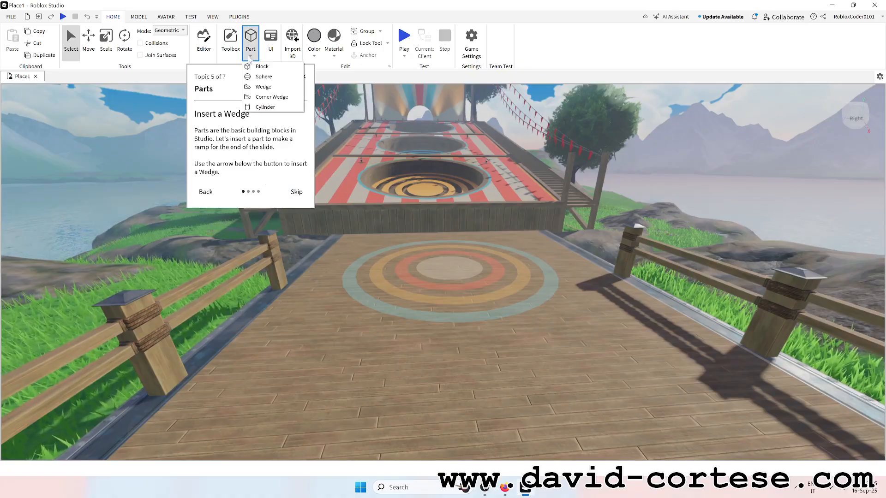
mouse_move(264, 77)
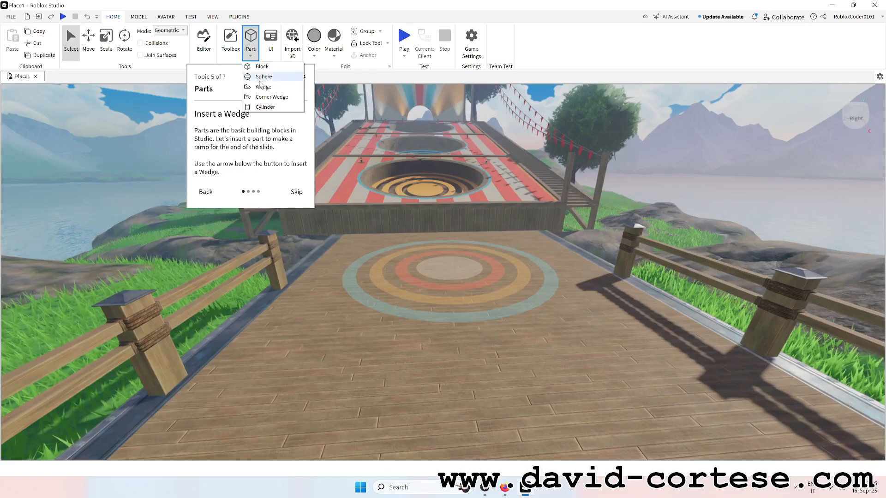
left_click(263, 86)
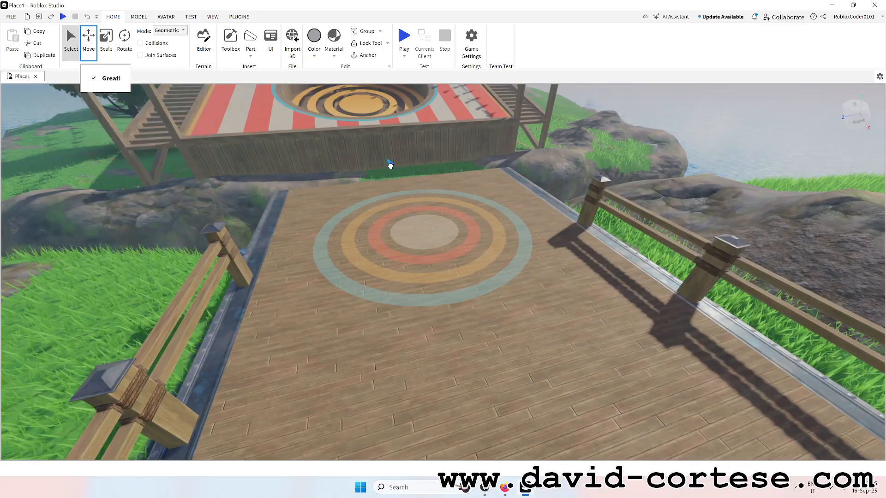
- Move and rotate the wedge toward the slide, then enlarge it with Scale
left_click(125, 37)
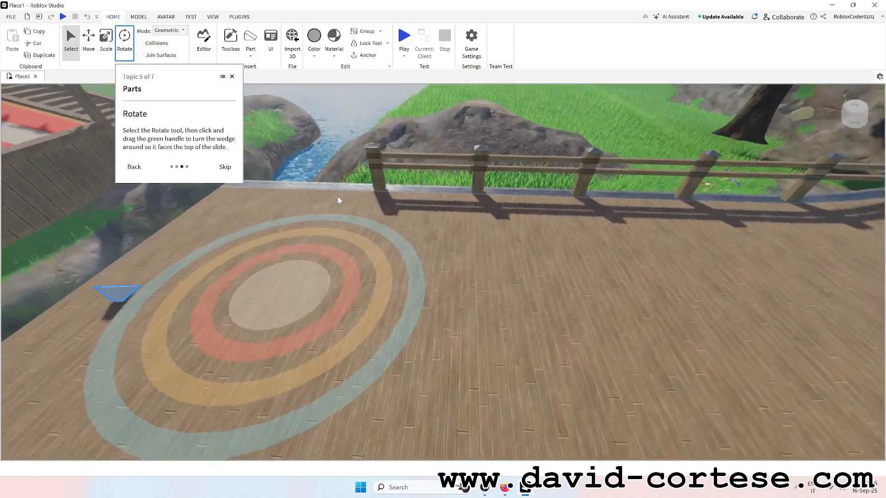
left_click(118, 296)
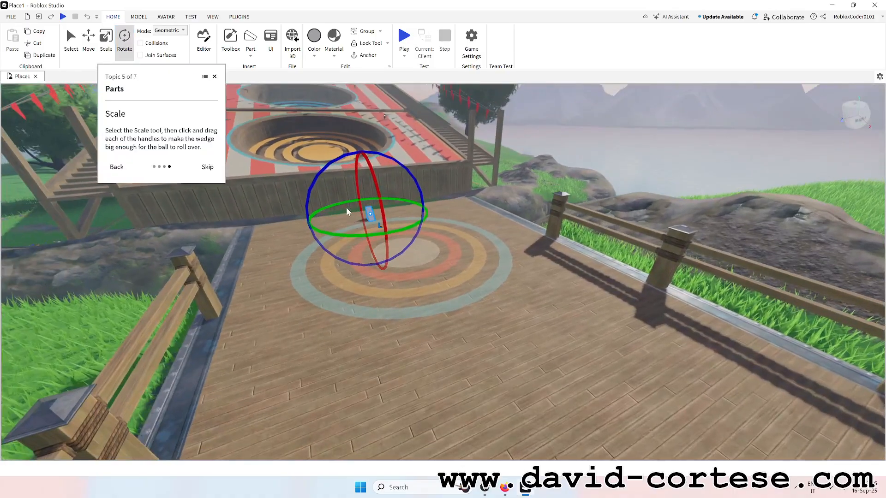
left_click(105, 38)
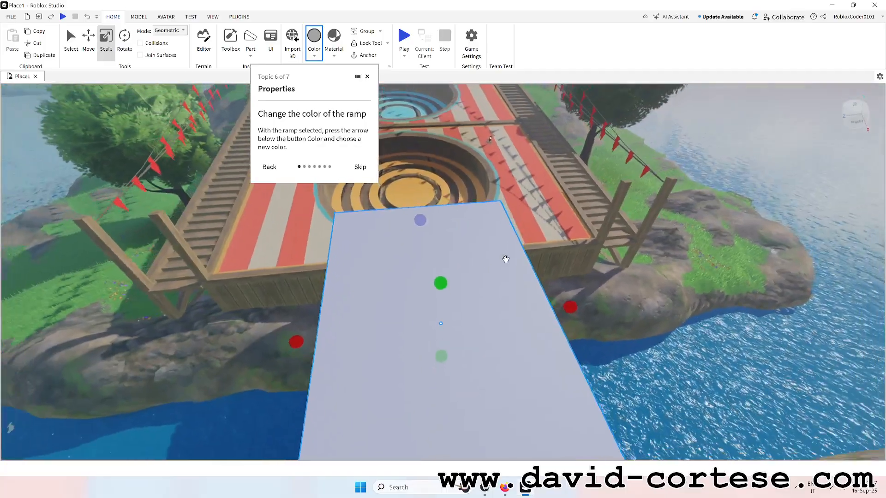
- Paint the ramp blue using the Color palette
left_click(333, 37)
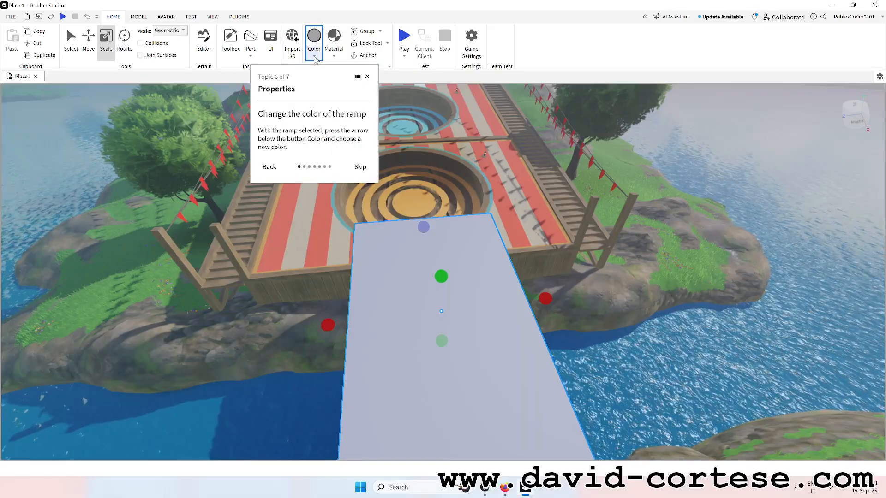
left_click(314, 56)
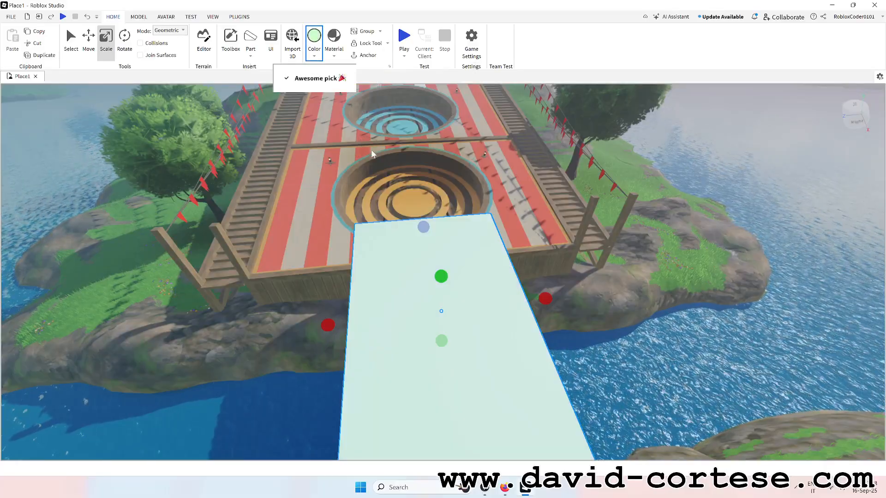
left_click(315, 36)
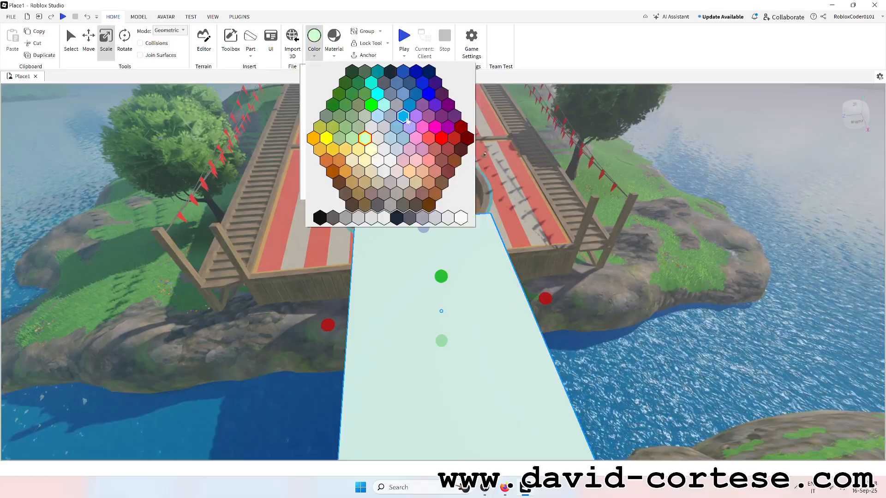
left_click(402, 115)
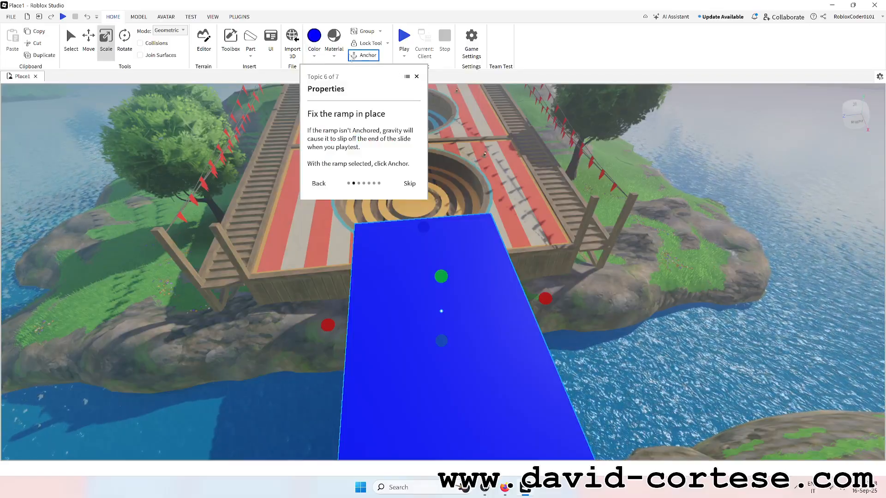
- Recolor the ramp pale green, give it cobblestone material, and anchor it
left_click(313, 36)
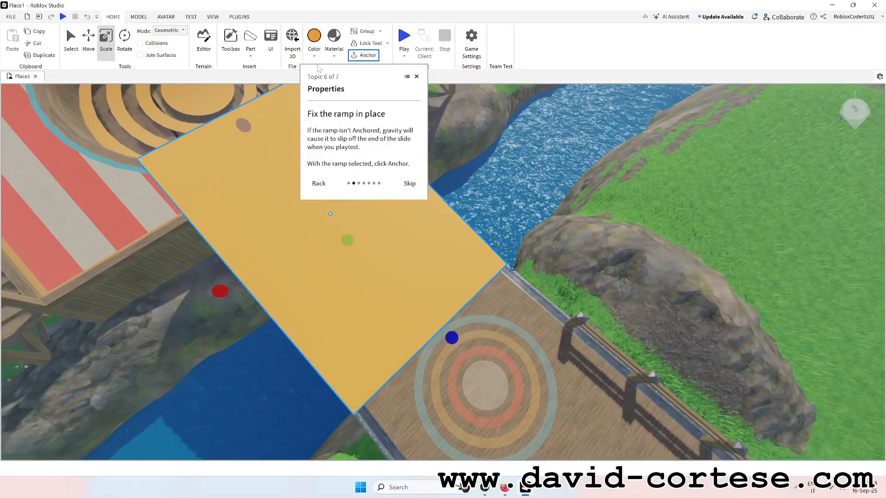
left_click(313, 39)
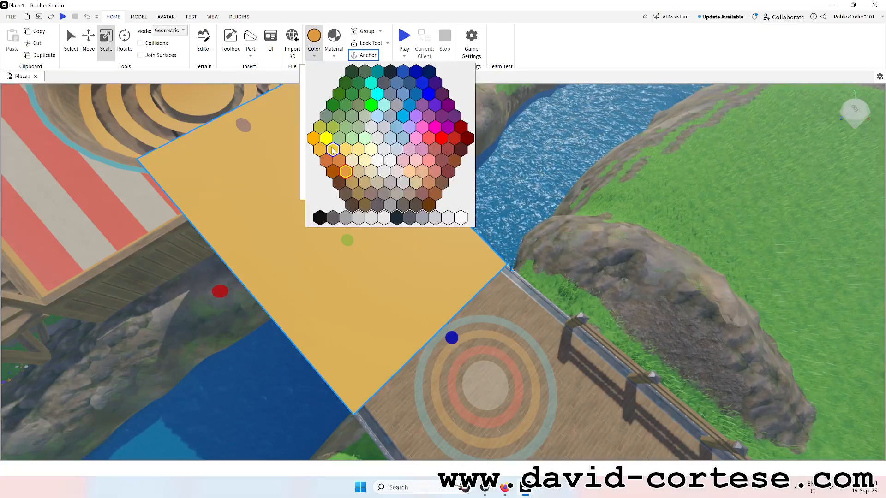
left_click(332, 148)
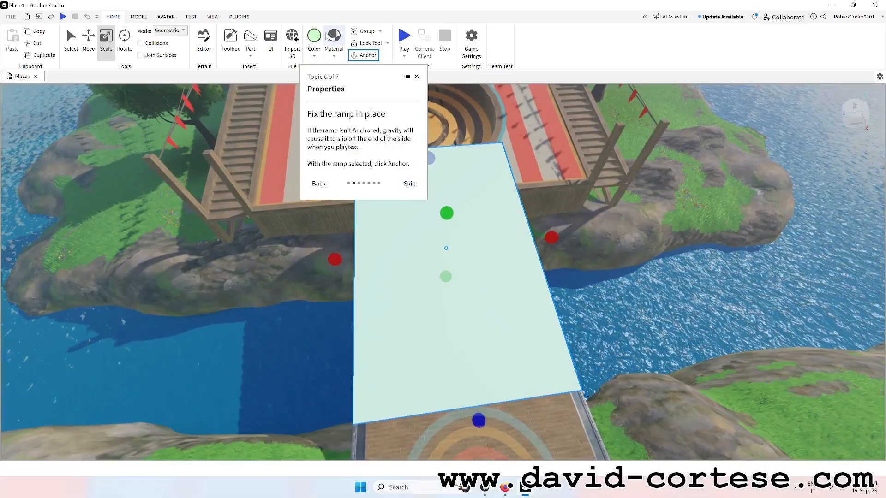
left_click(334, 36)
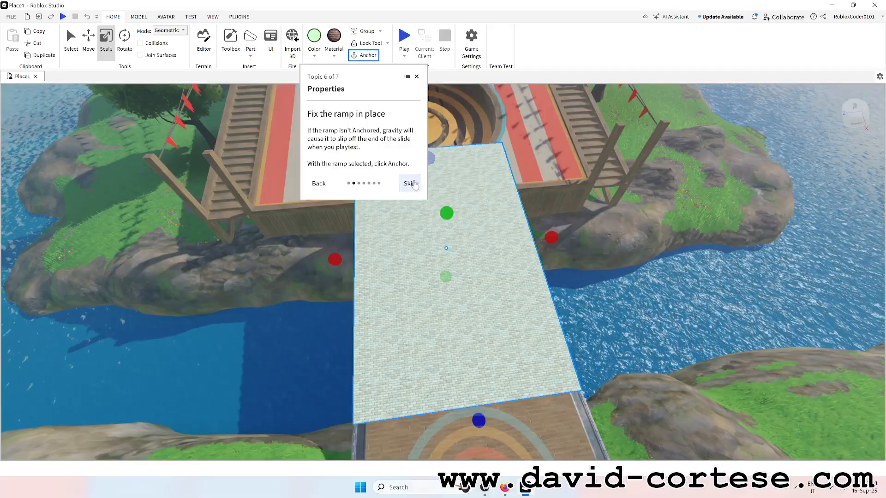
mouse_move(265, 213)
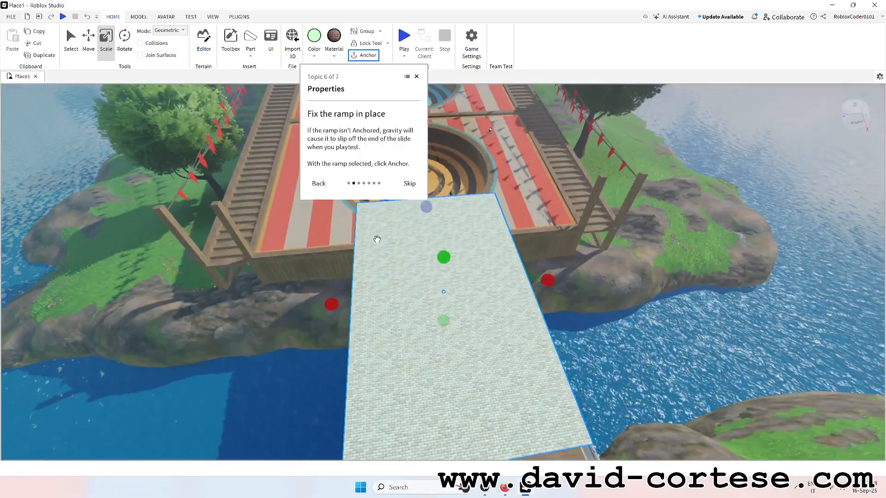
left_click(366, 55)
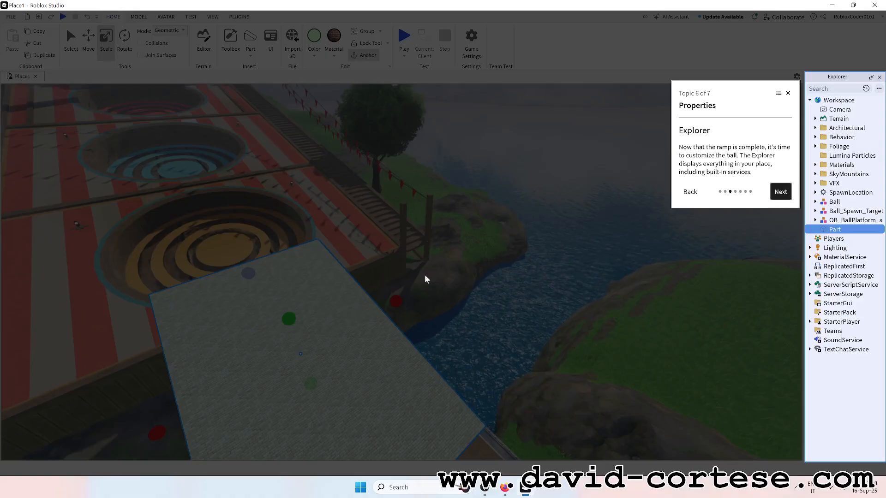
mouse_move(696, 231)
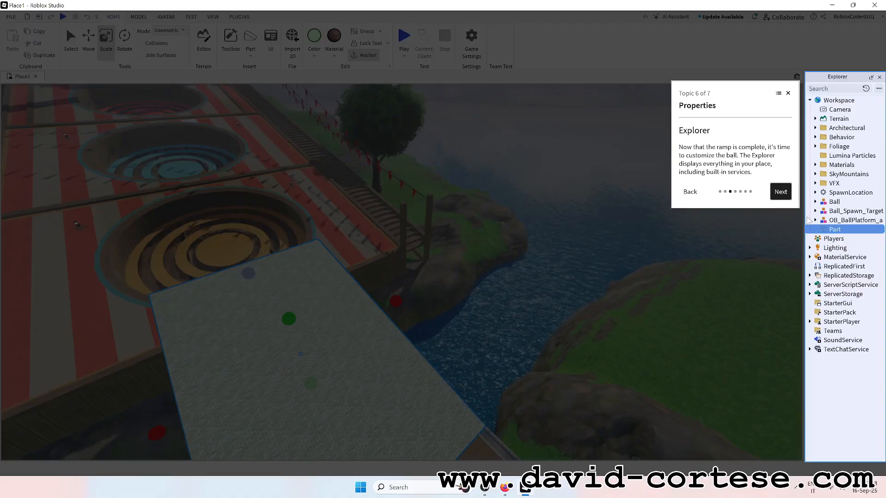
- Advance the tour to show the Ball's properties in Explorer
left_click(781, 191)
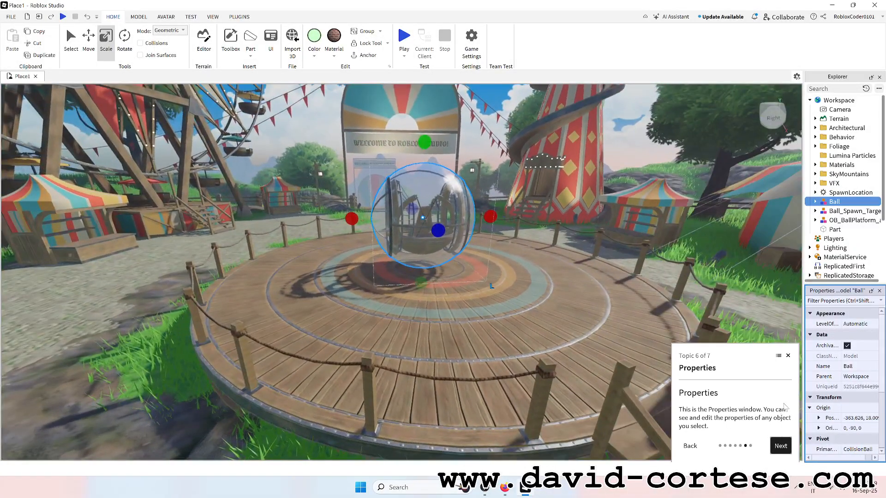
- Advance the tour to its 'Time to test' summary step
left_click(781, 445)
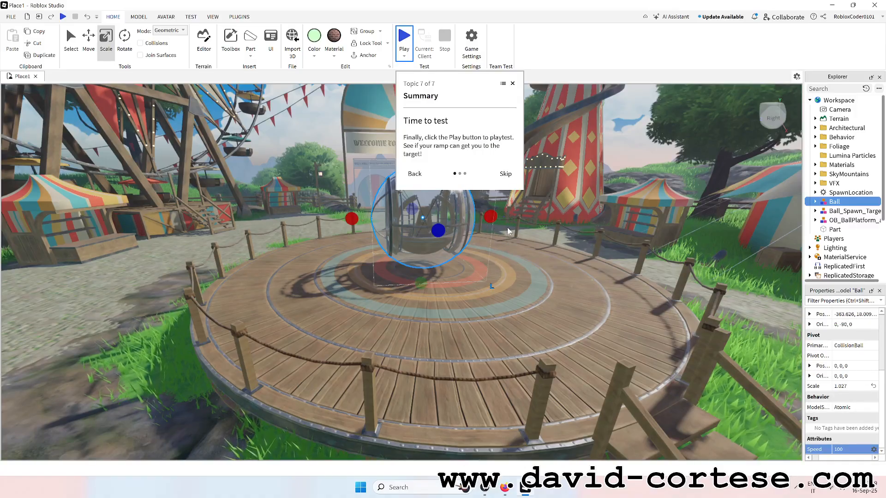
mouse_move(404, 36)
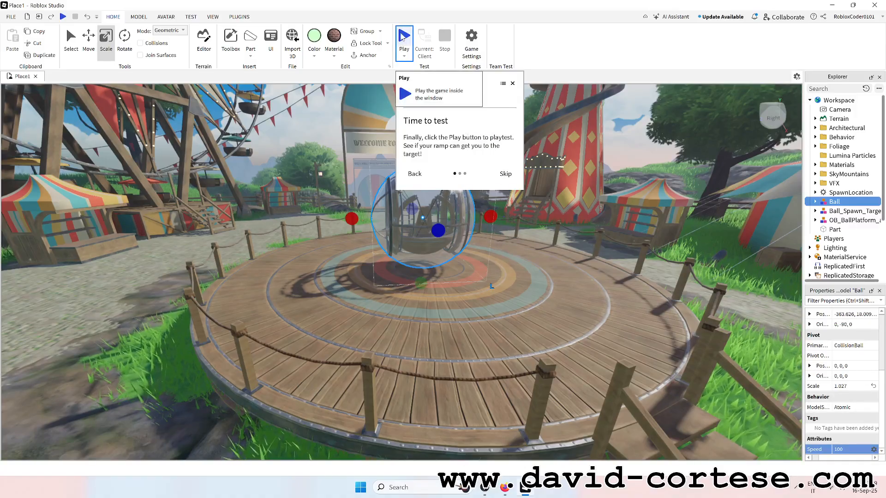
- Start playtesting the carnival place with Play on the Home tab
left_click(403, 36)
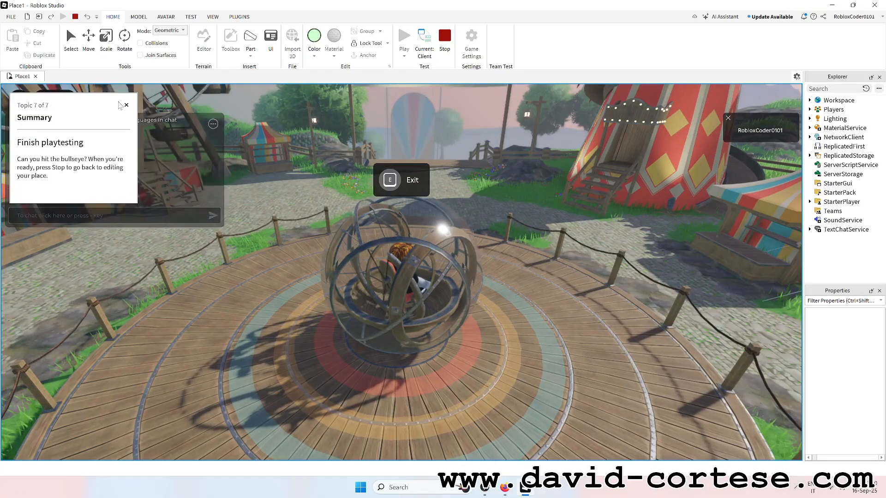
- Close the tour panel, finish the playtest, and agree to save changes to Place1
left_click(444, 35)
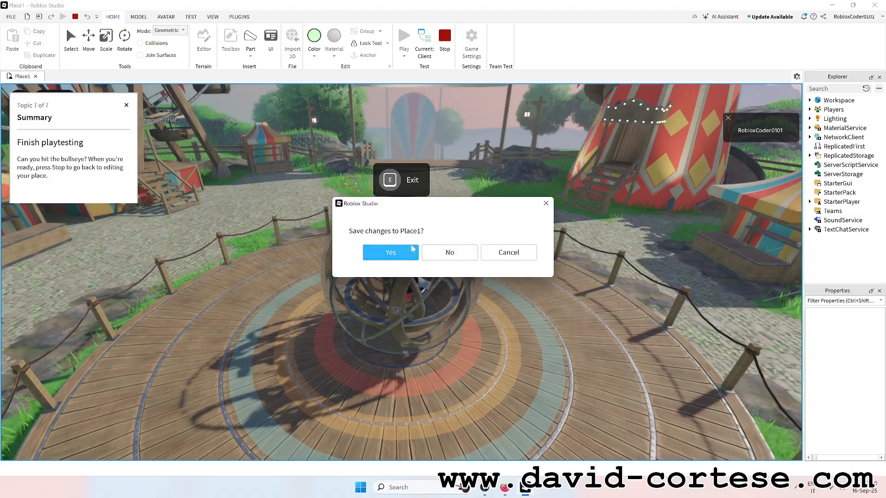
left_click(390, 252)
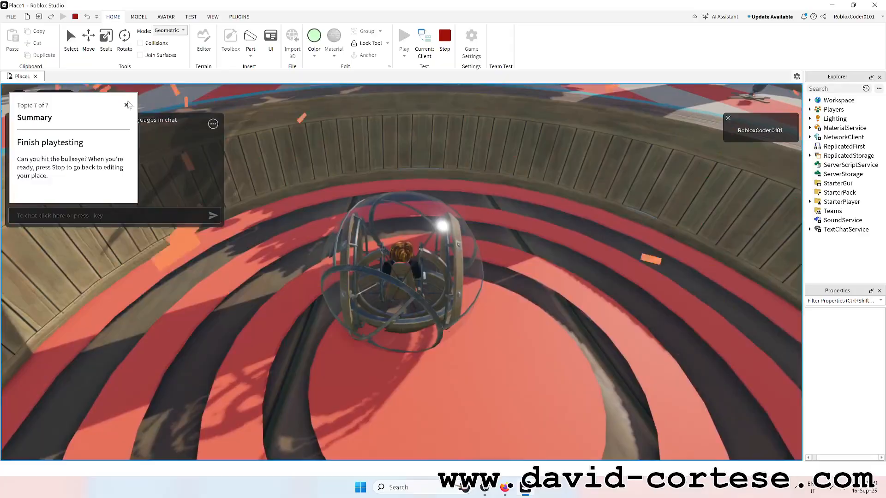
left_click(444, 35)
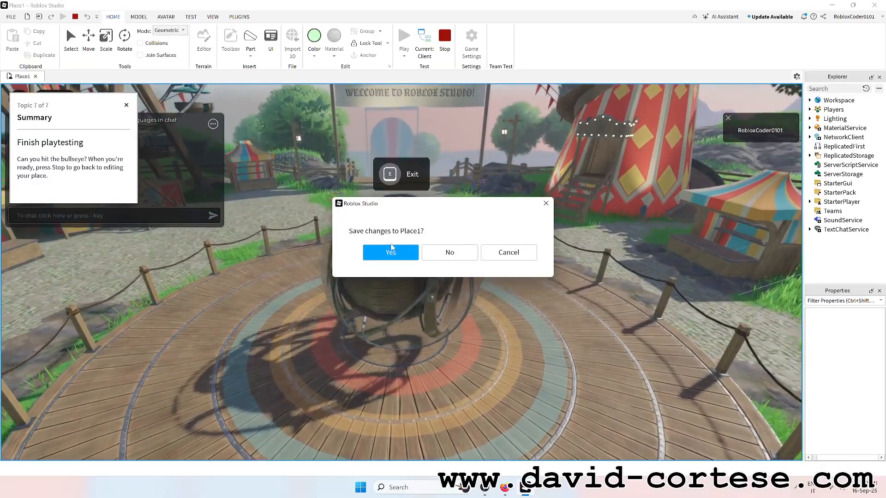
left_click(391, 252)
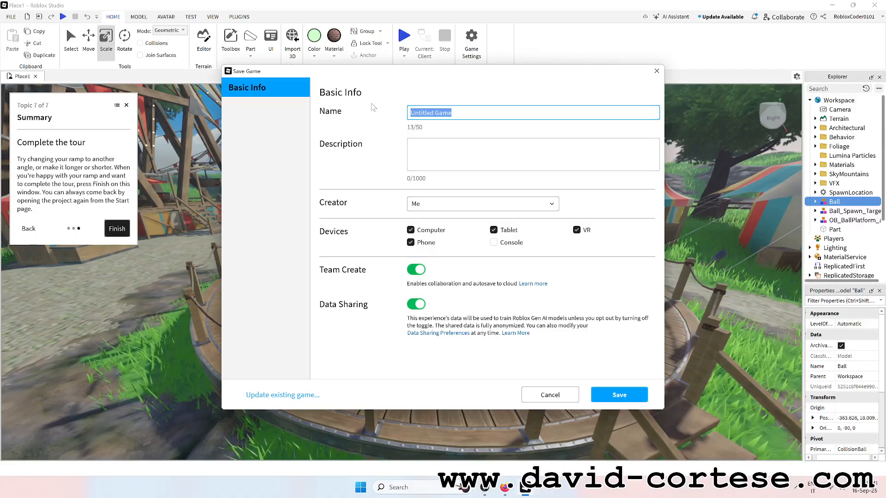
- Enter the name and description, enable Console, and save the place as game-1
type("2025")
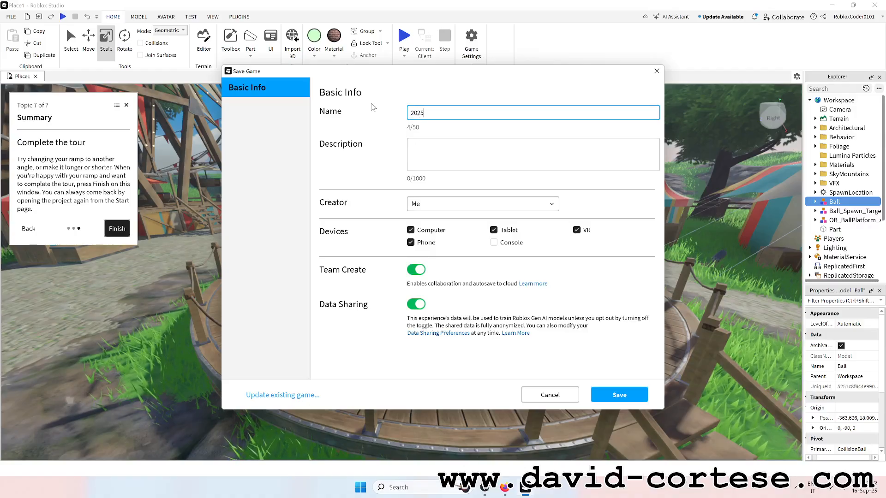
type("-")
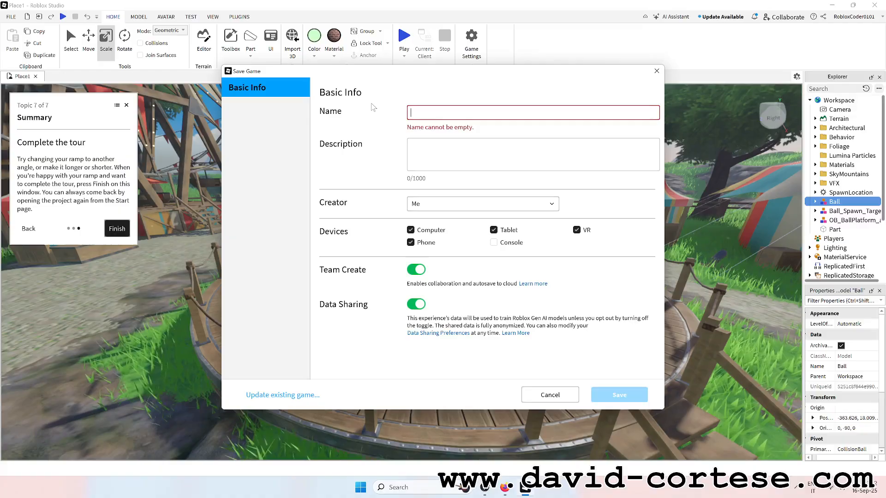
type("Game1")
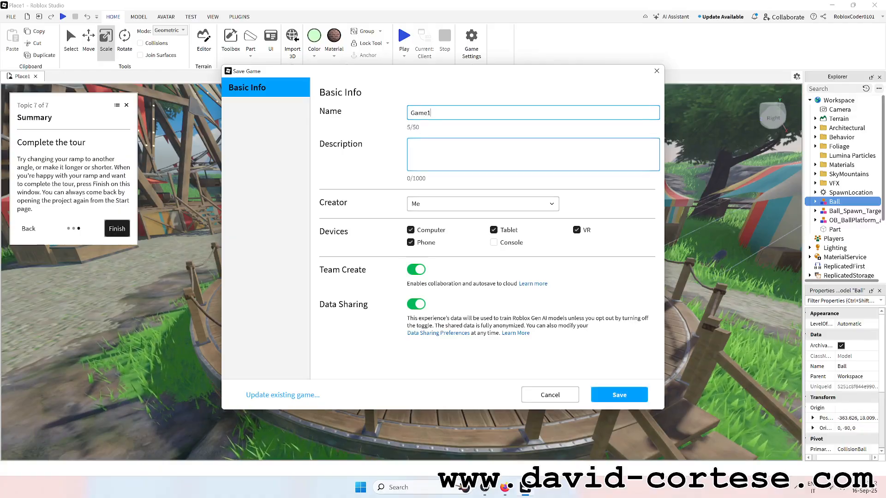
left_click(533, 155)
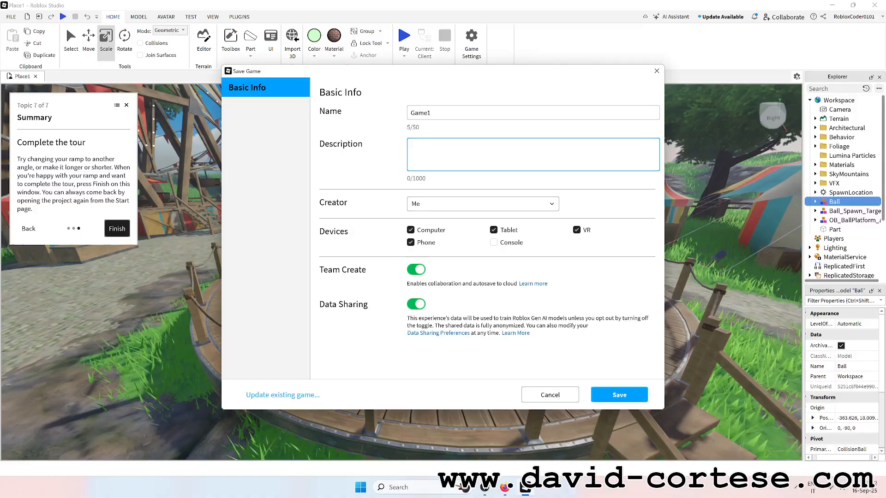
type("Da")
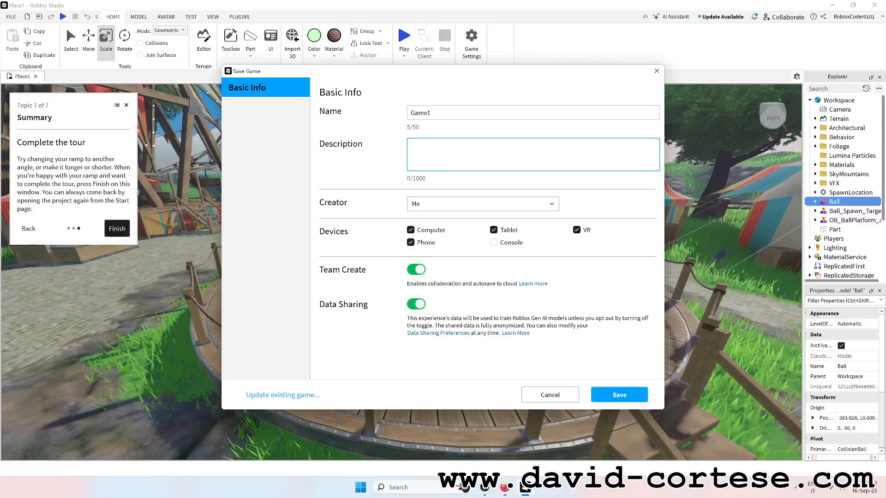
type("Game 1")
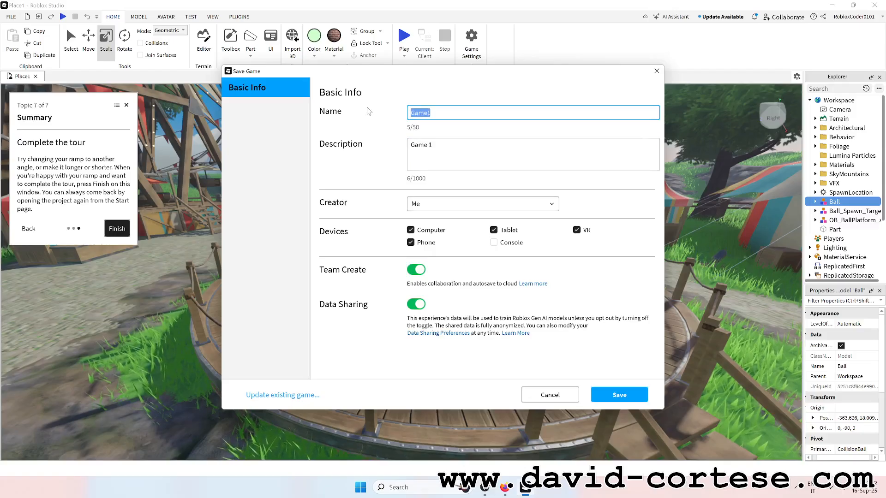
type("game 1")
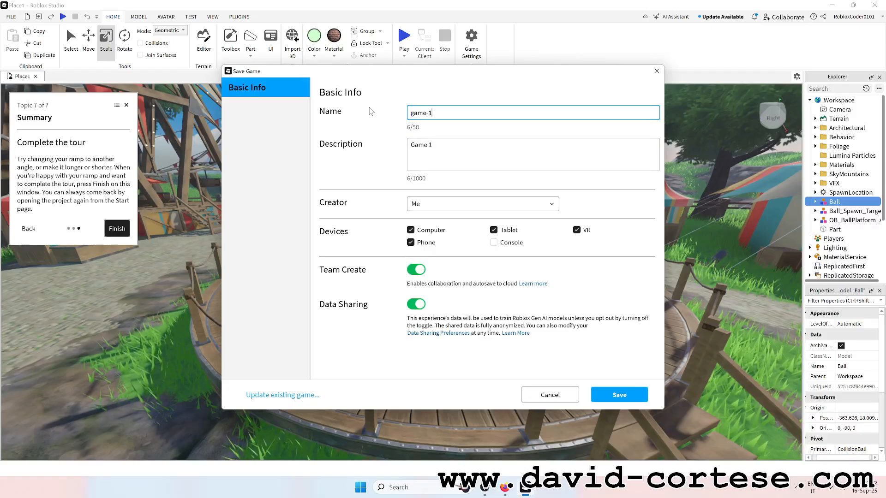
left_click(531, 155)
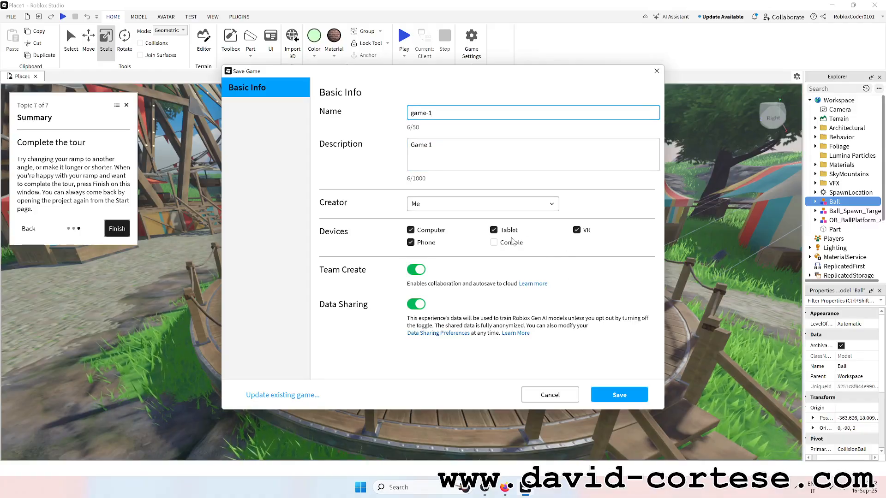
left_click(493, 242)
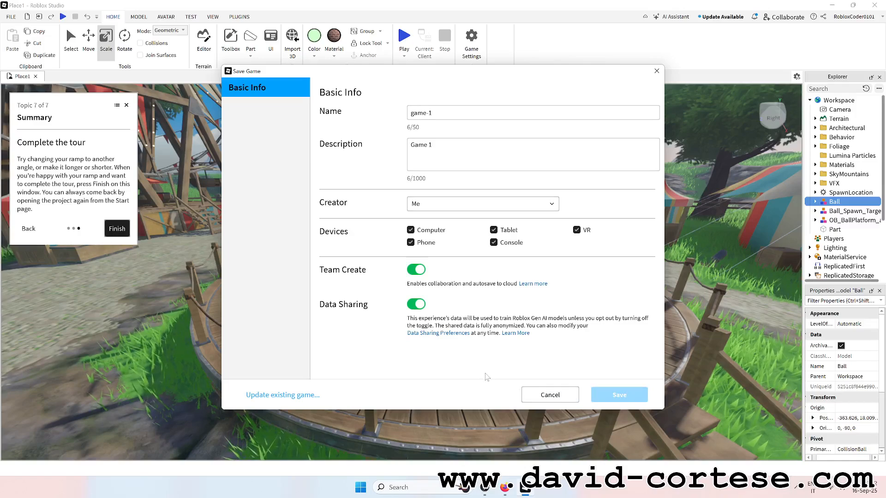
mouse_move(558, 375)
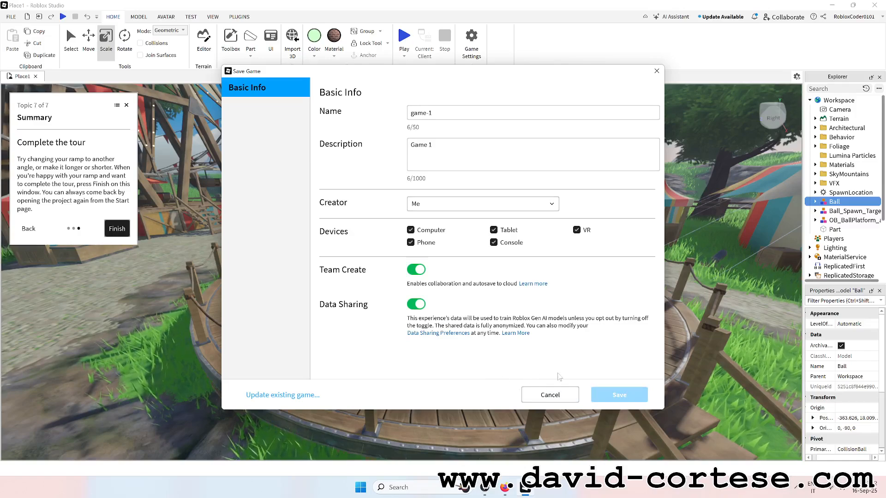
left_click(620, 394)
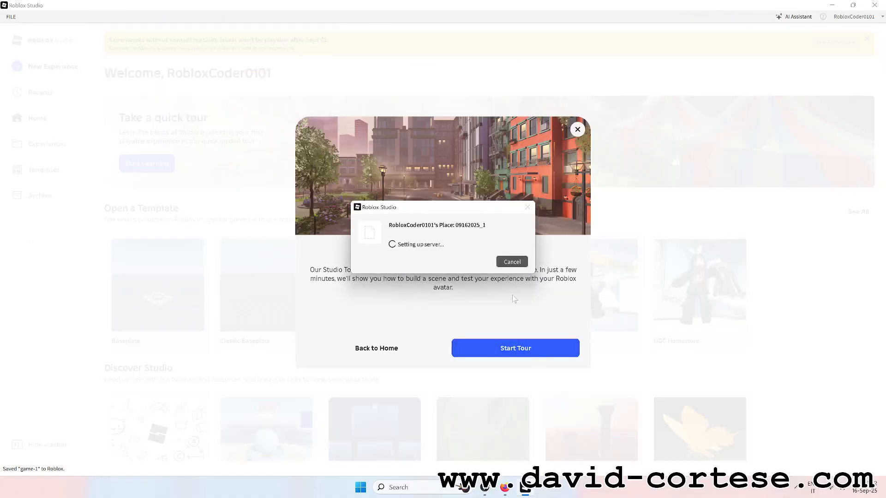
mouse_move(520, 284)
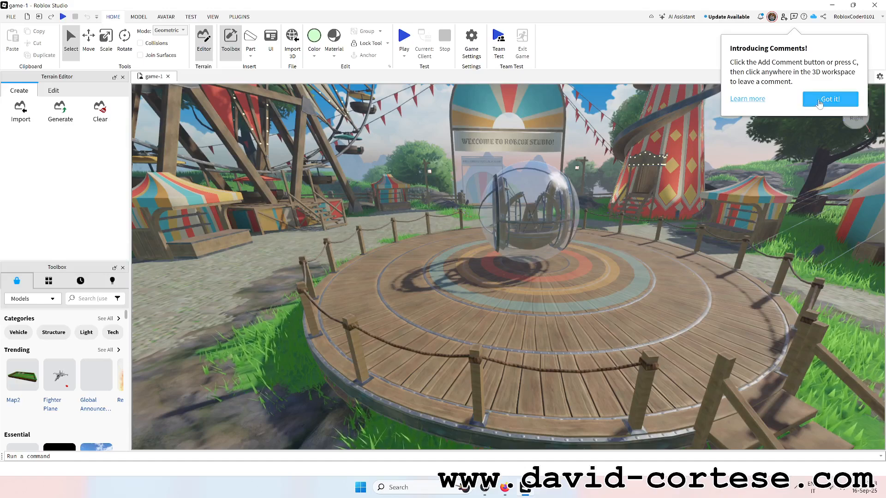
- Dismiss the Introducing Comments popup and start a playtest of game-1
left_click(830, 99)
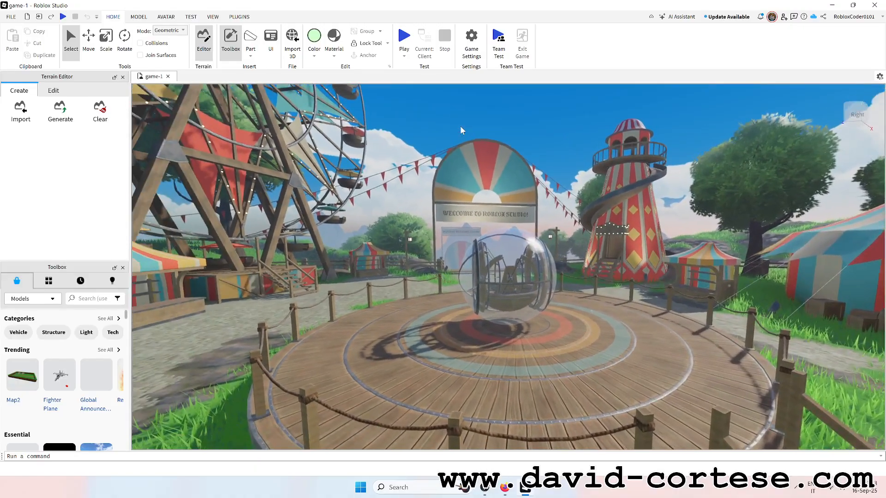
left_click(404, 36)
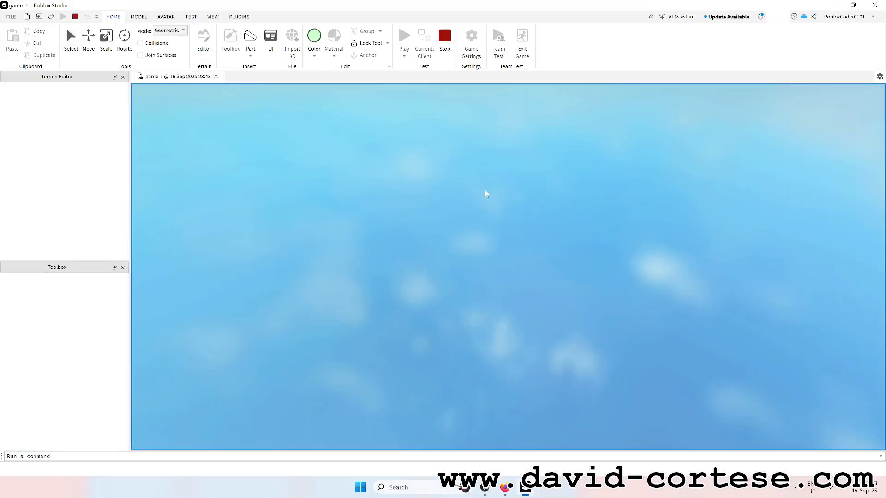
- Play game-1 with the avatar, then stop the playtest to return to editing
left_click(405, 36)
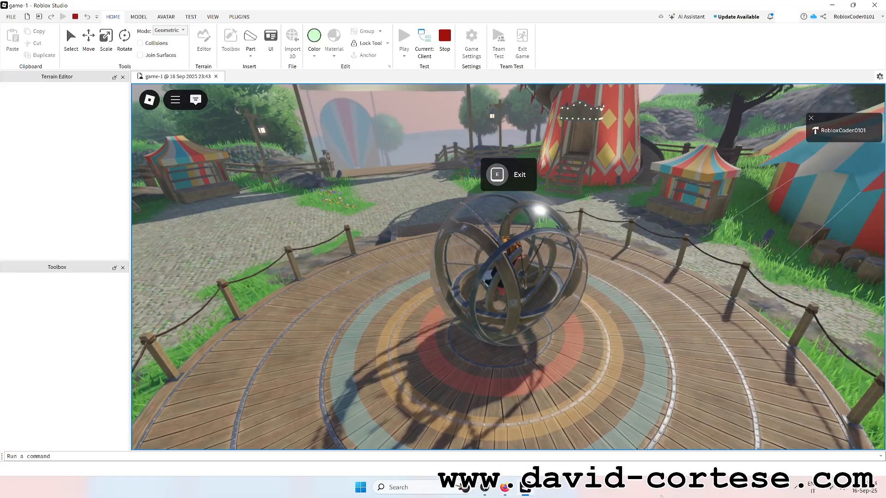
mouse_move(404, 128)
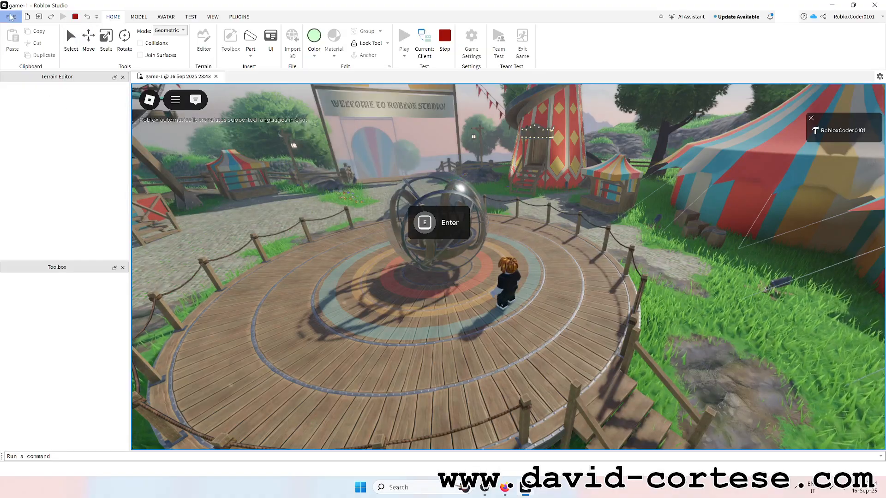
left_click(9, 17)
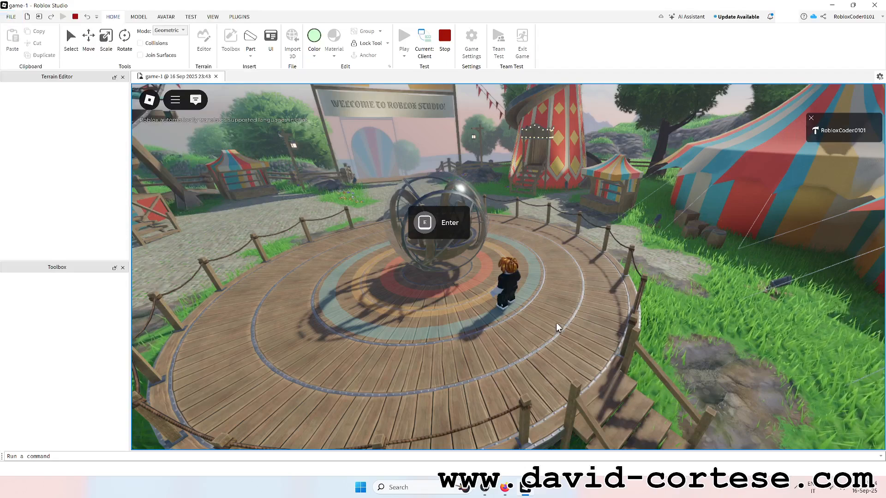
mouse_move(518, 475)
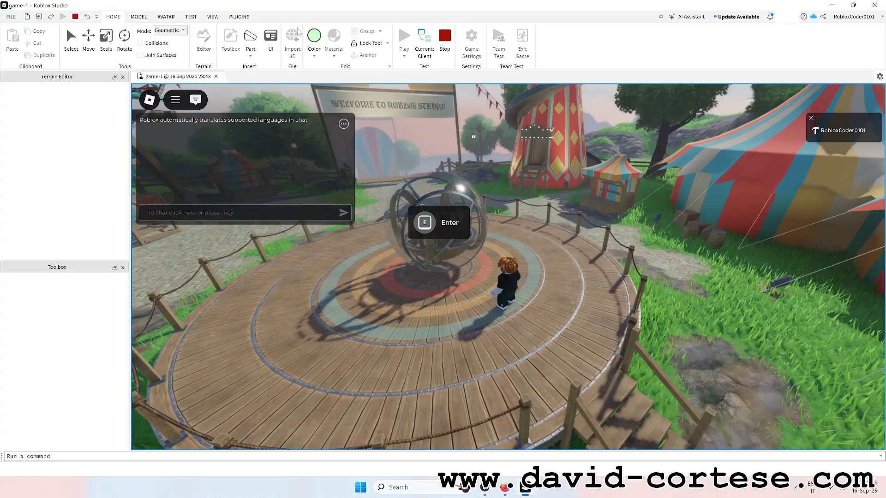
left_click(444, 36)
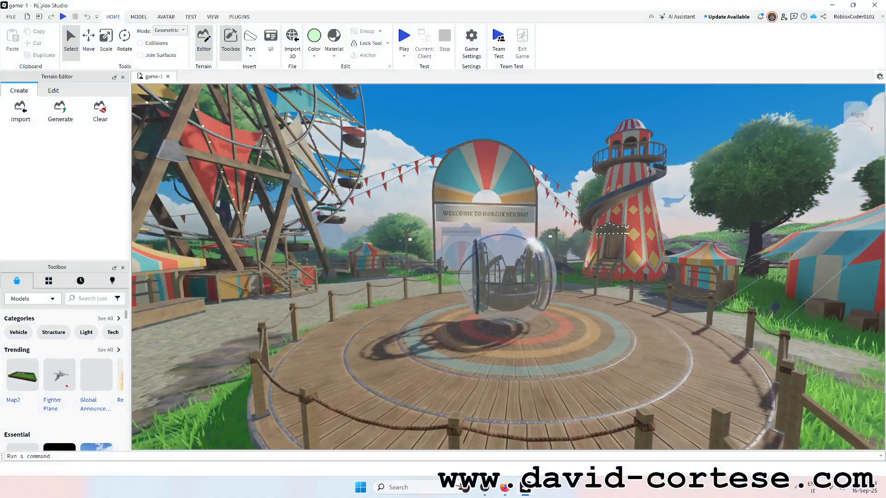
left_click(12, 18)
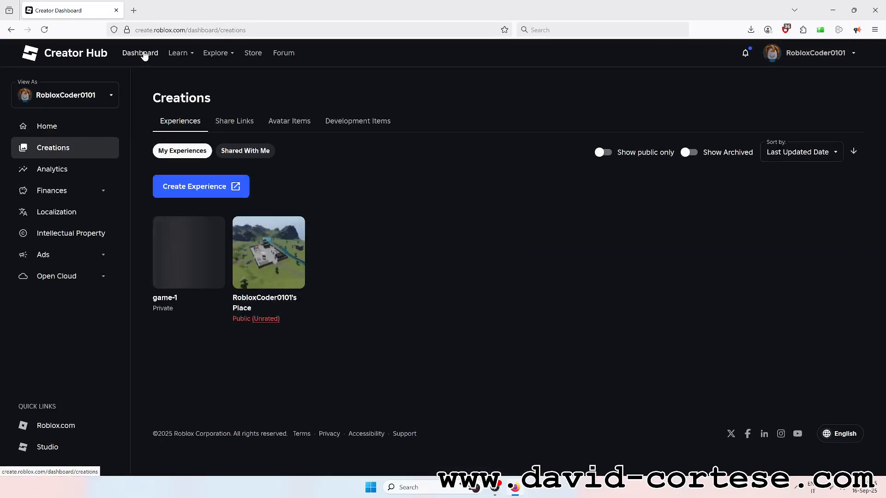
mouse_move(197, 254)
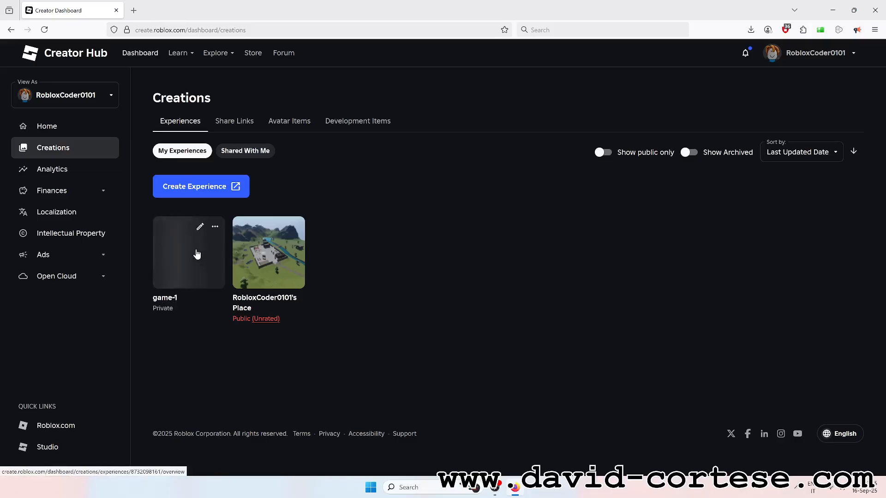
- Open game-1's options menu in Creations, then close it without choosing anything
left_click(215, 227)
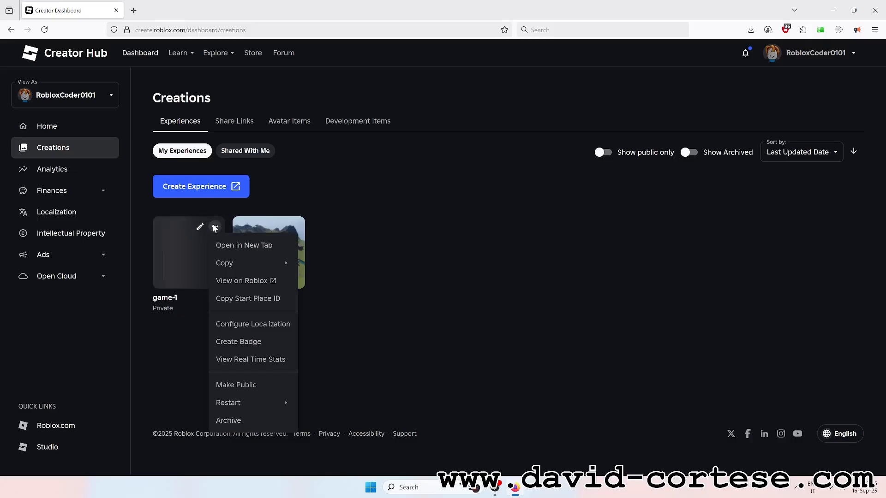
mouse_move(192, 270)
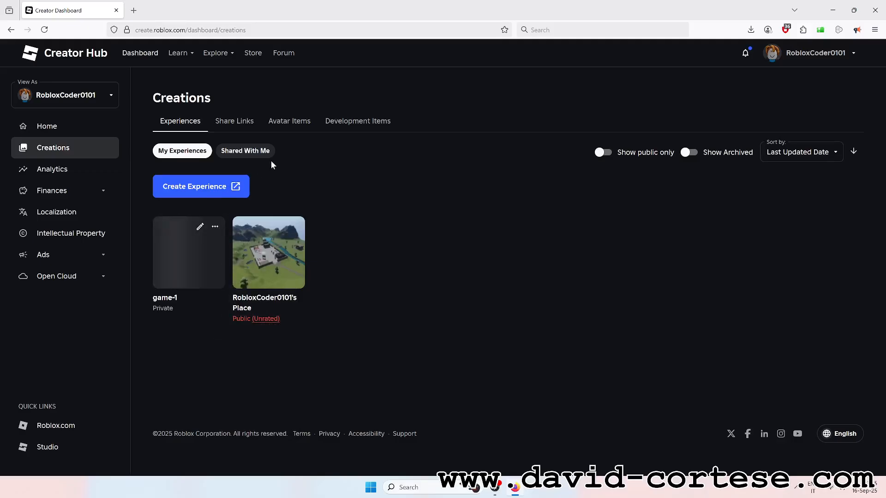
left_click(234, 121)
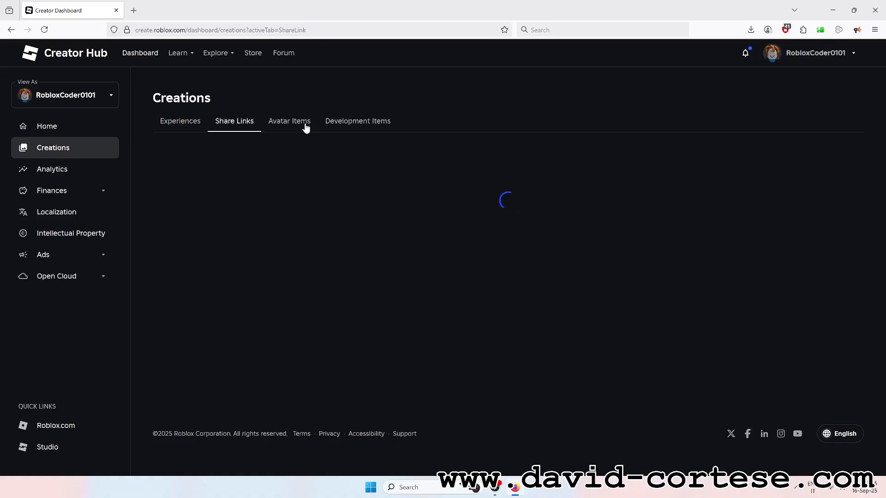
- Browse the Avatar Items, Development Items, Share Links and Experiences tabs
left_click(289, 121)
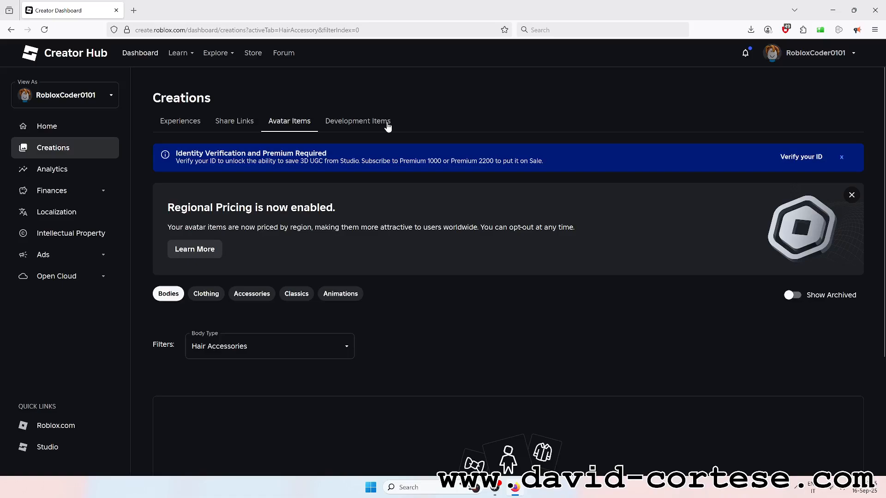
left_click(358, 121)
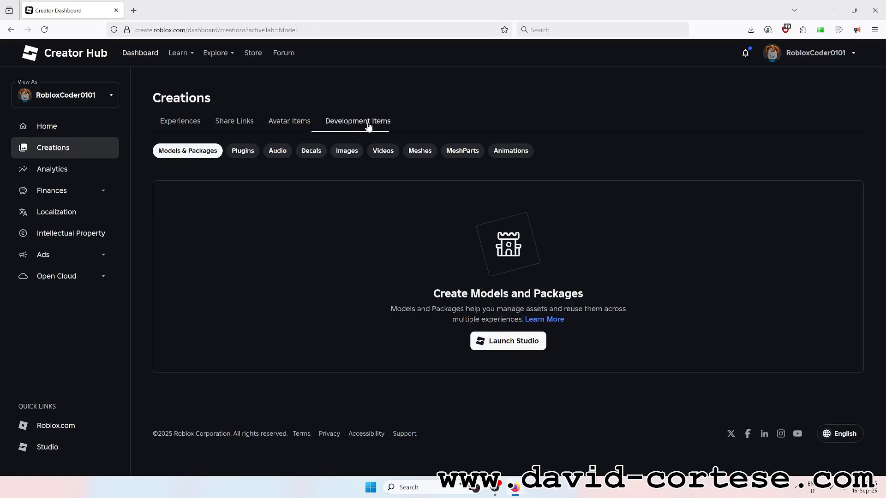
mouse_move(341, 130)
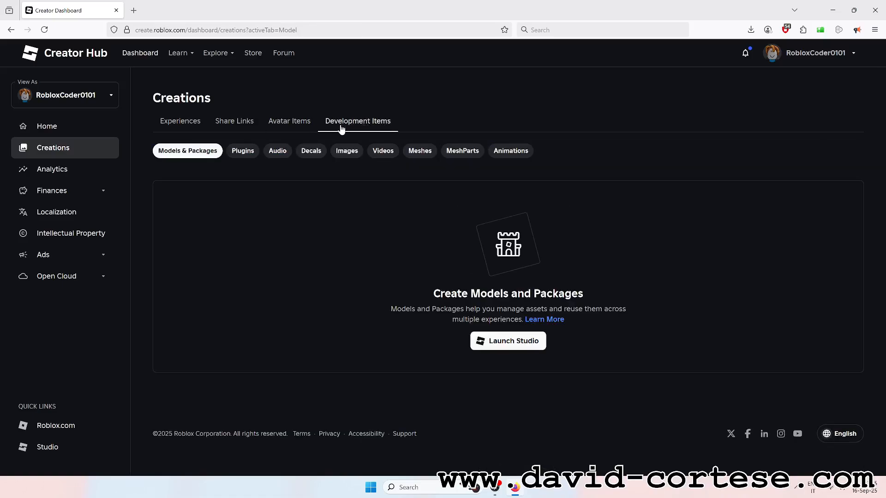
mouse_move(292, 128)
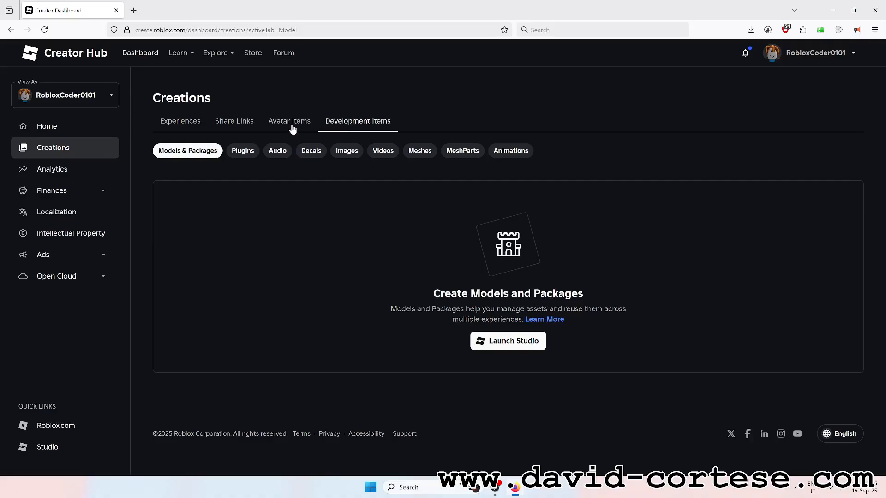
left_click(289, 121)
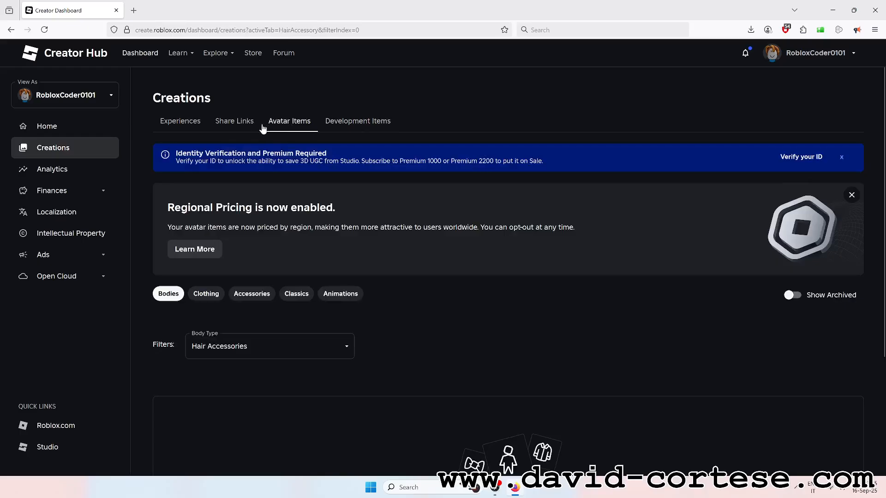
left_click(234, 121)
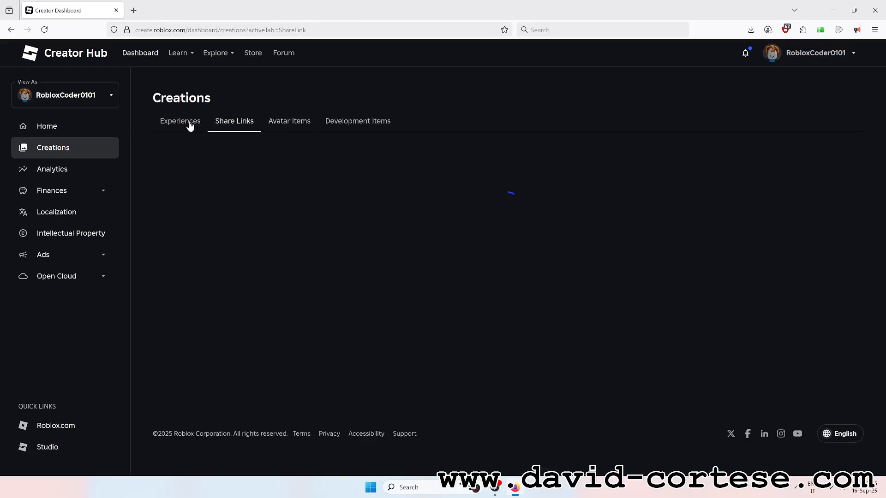
left_click(180, 121)
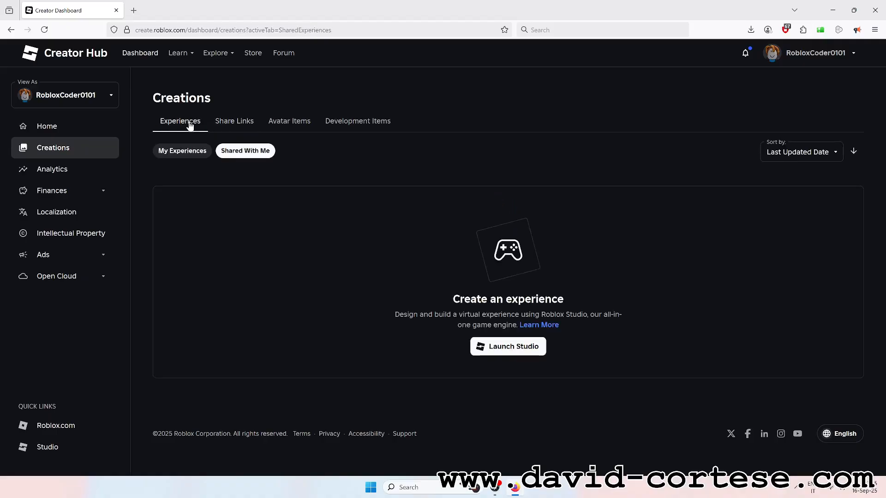
left_click(182, 150)
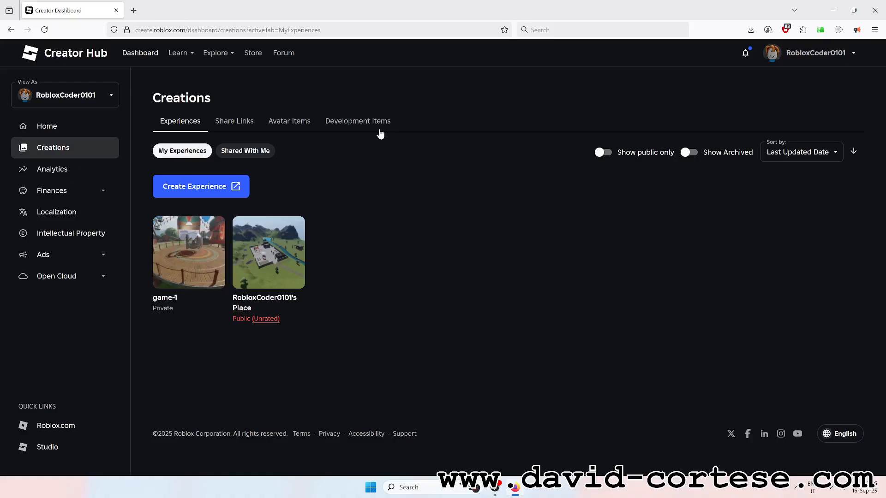
- Under Development Items, view the Plugins, Decals, Videos and Meshes categories
left_click(357, 121)
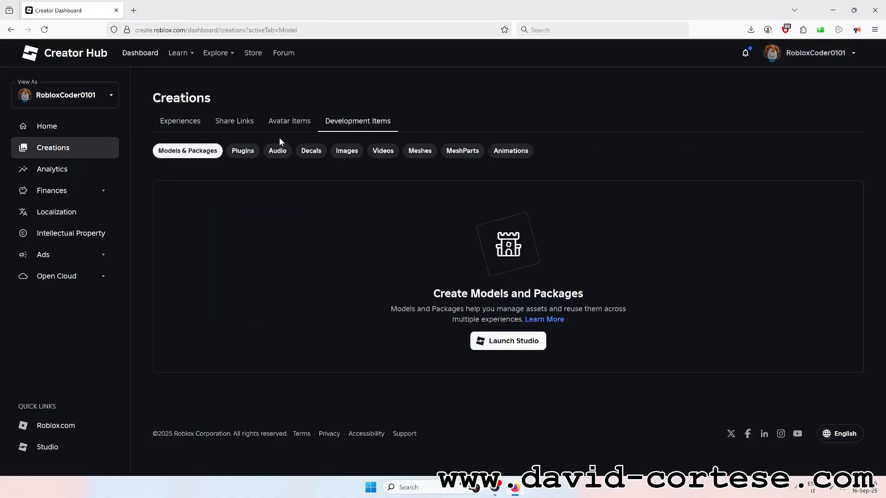
left_click(242, 150)
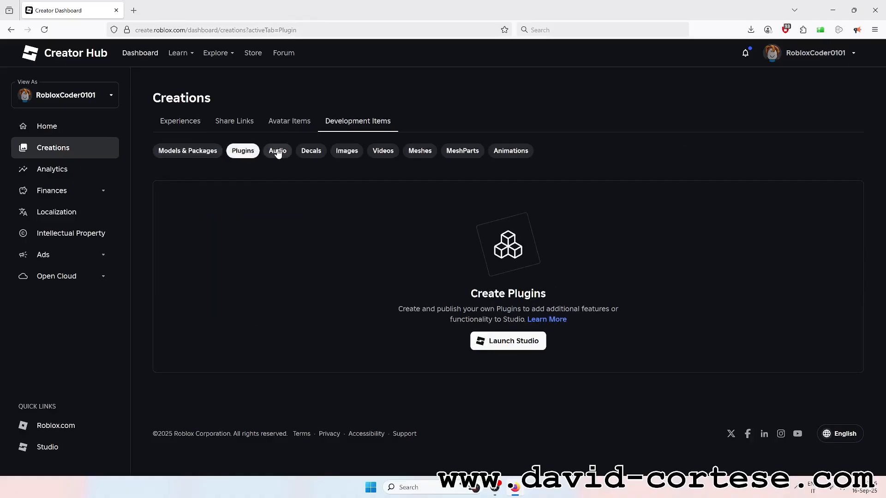
left_click(311, 151)
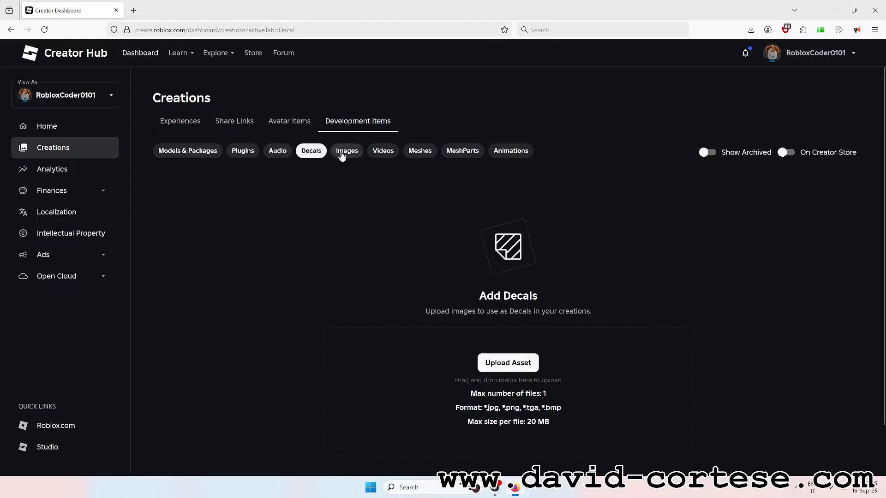
left_click(382, 151)
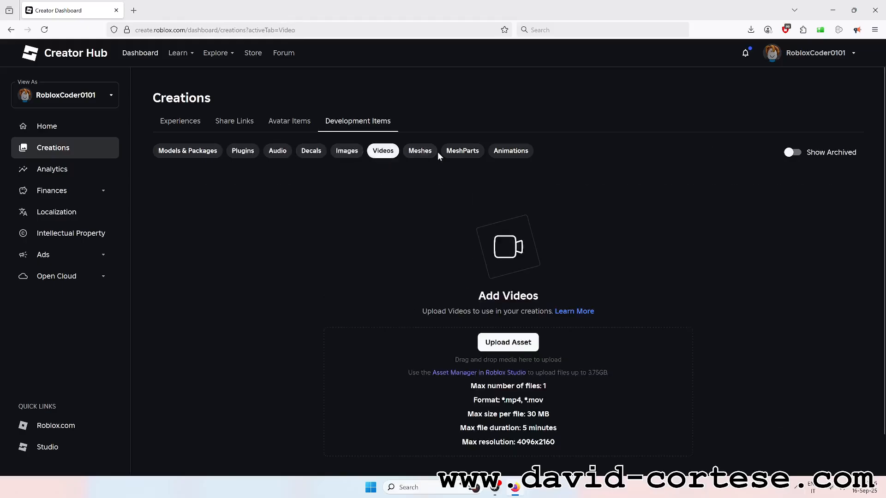
left_click(420, 151)
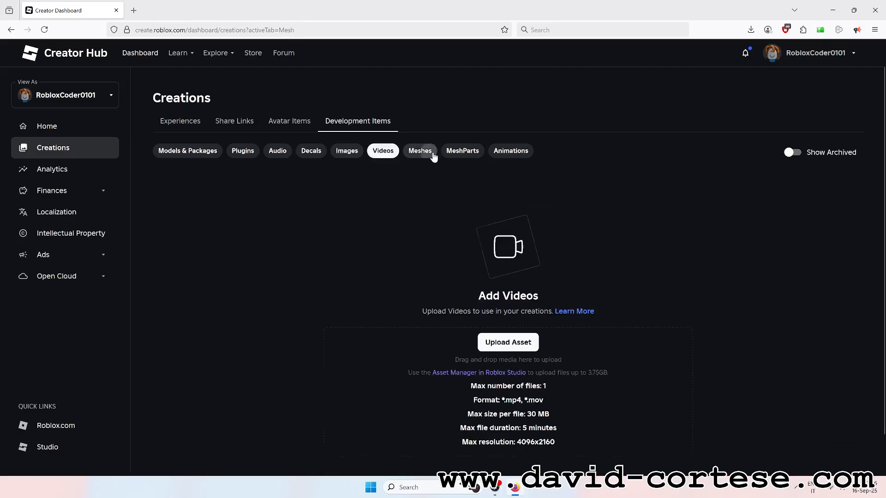